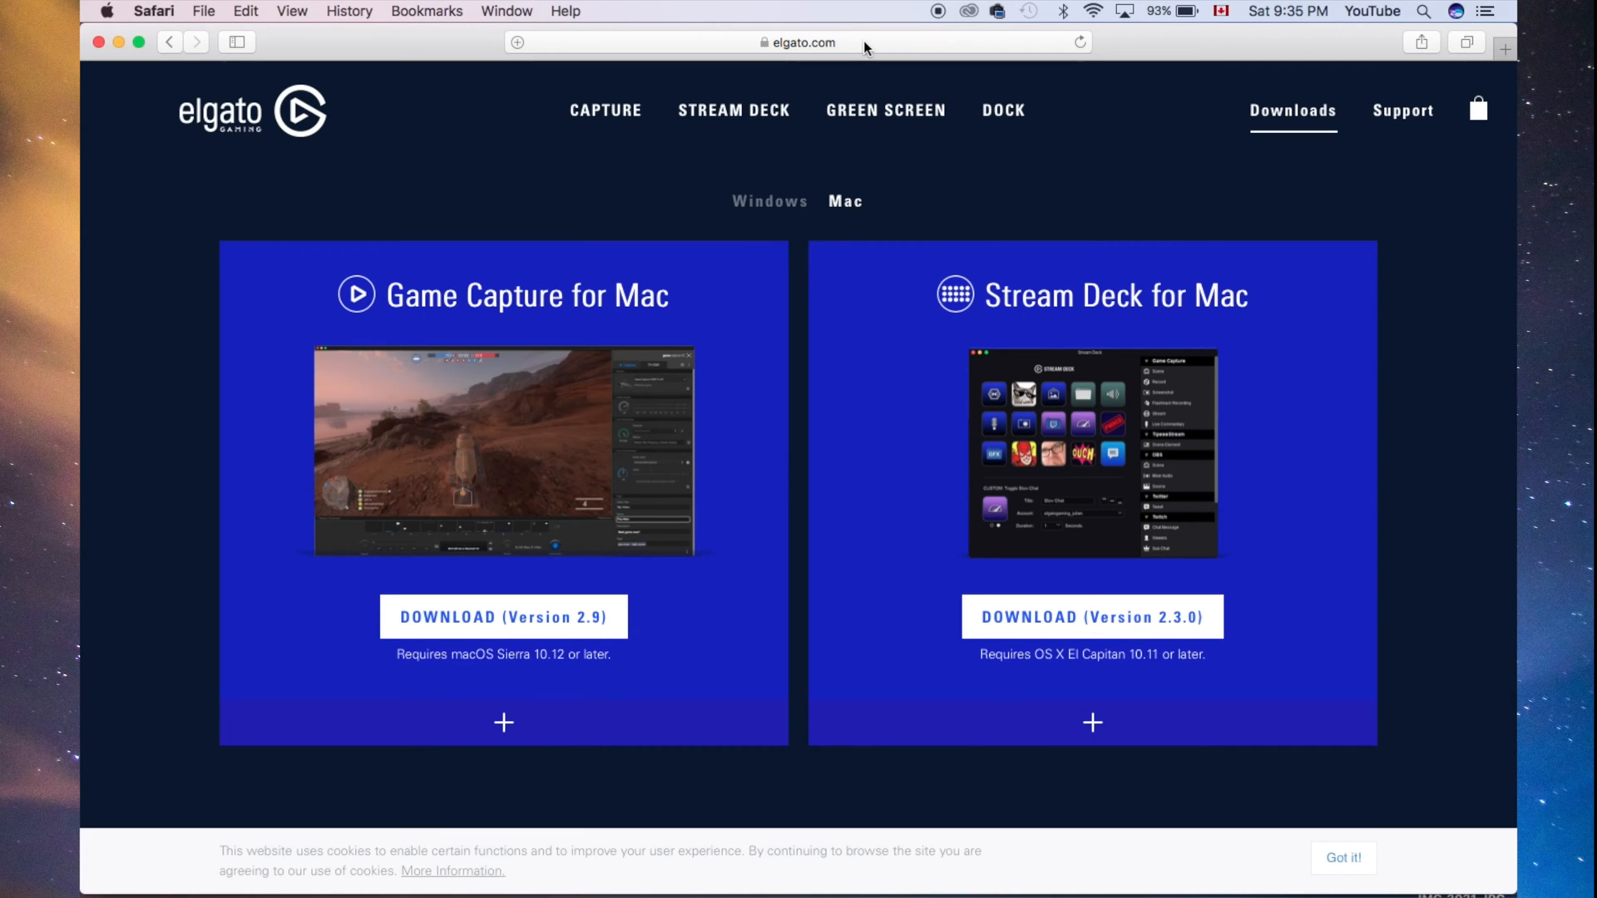
Download Game Capture for Mac version 2.9 from Elgato's downloads page and show Safari's downloads list
click(800, 42)
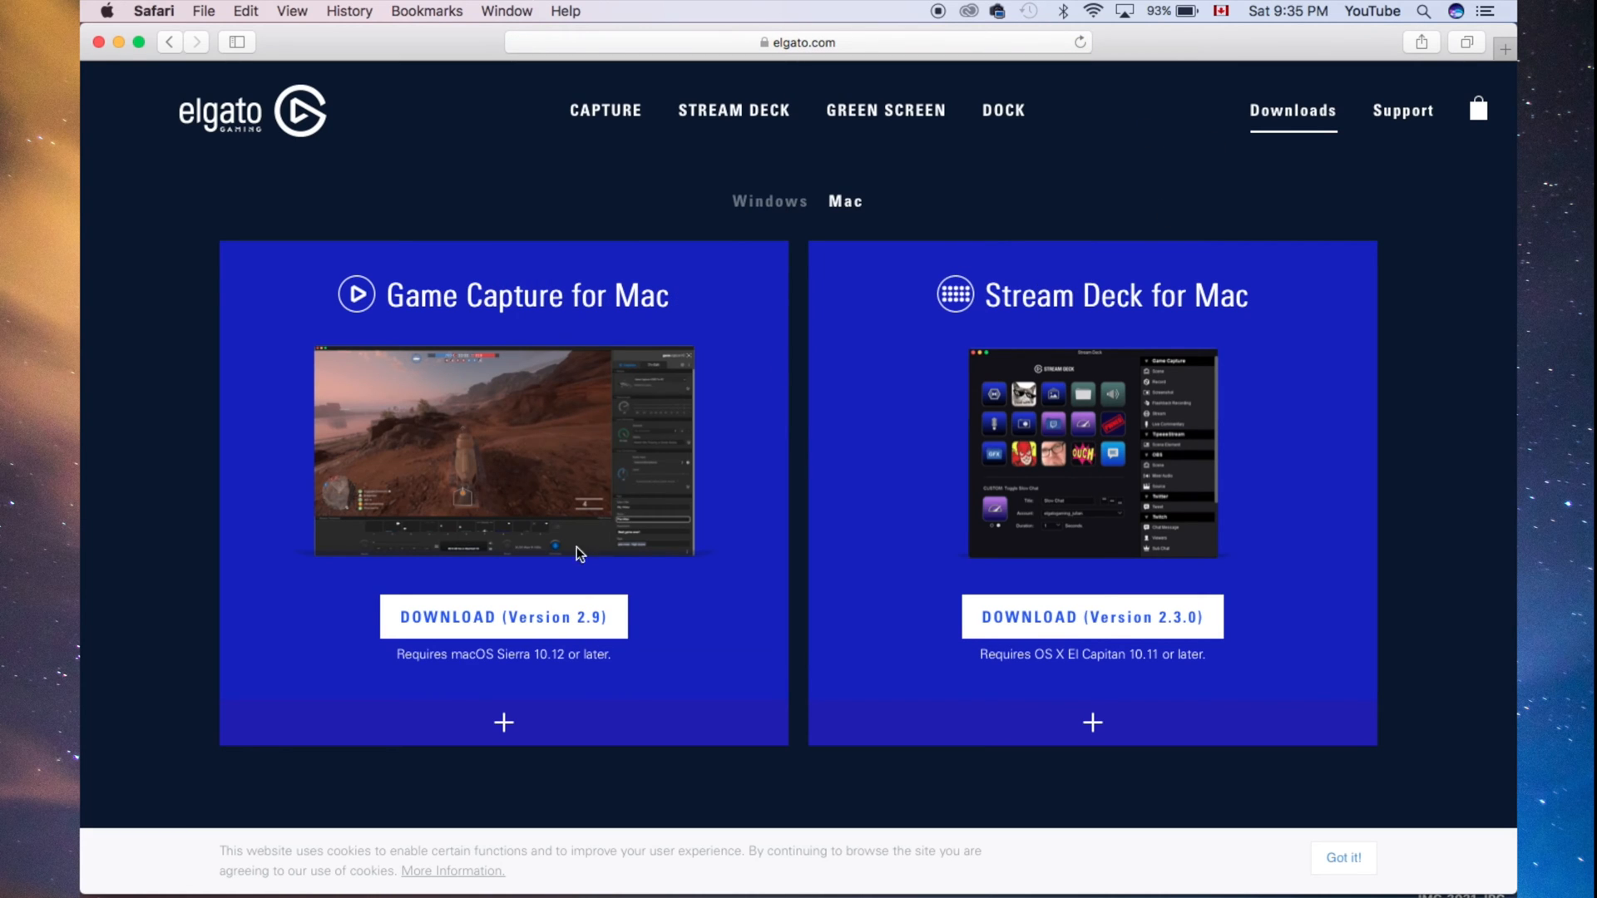
mouse_move(498, 618)
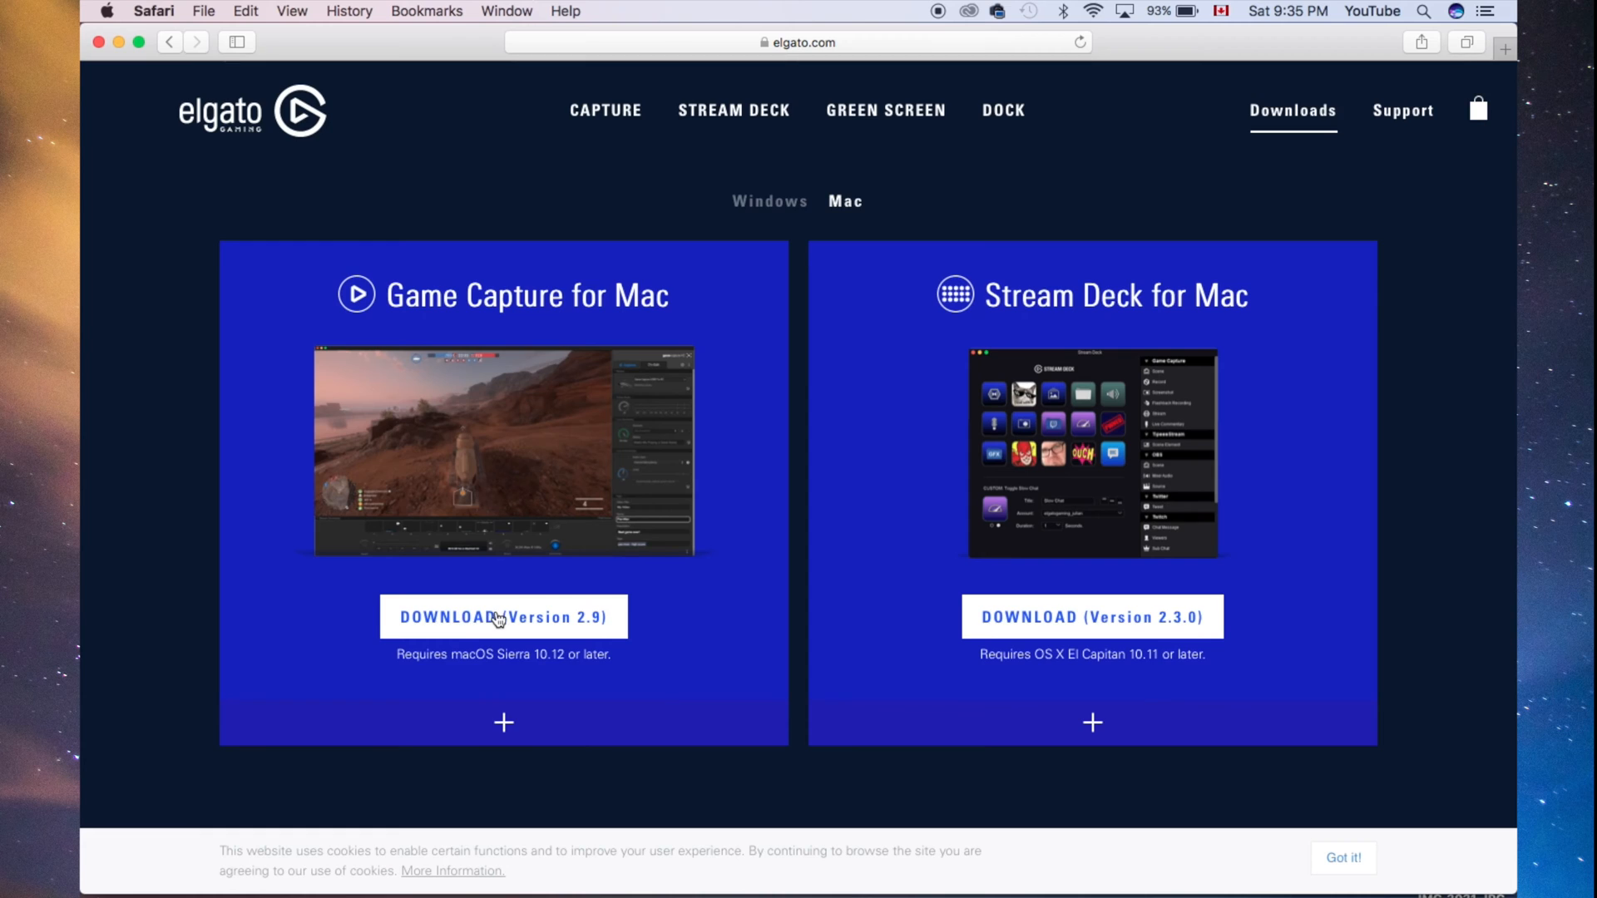
click(502, 618)
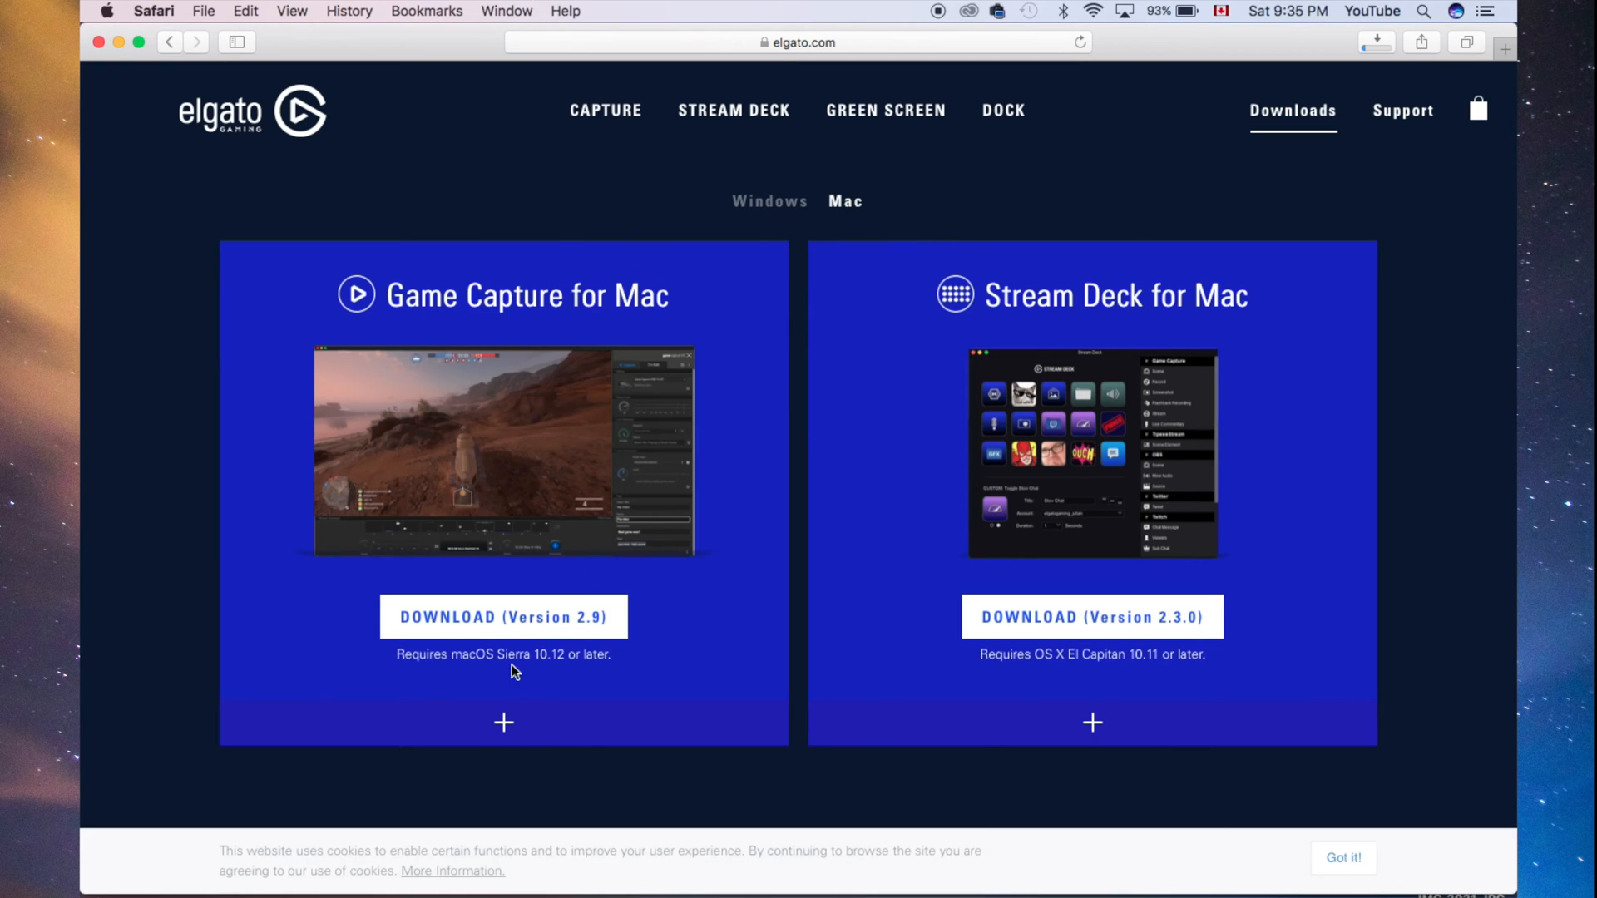
mouse_move(481, 671)
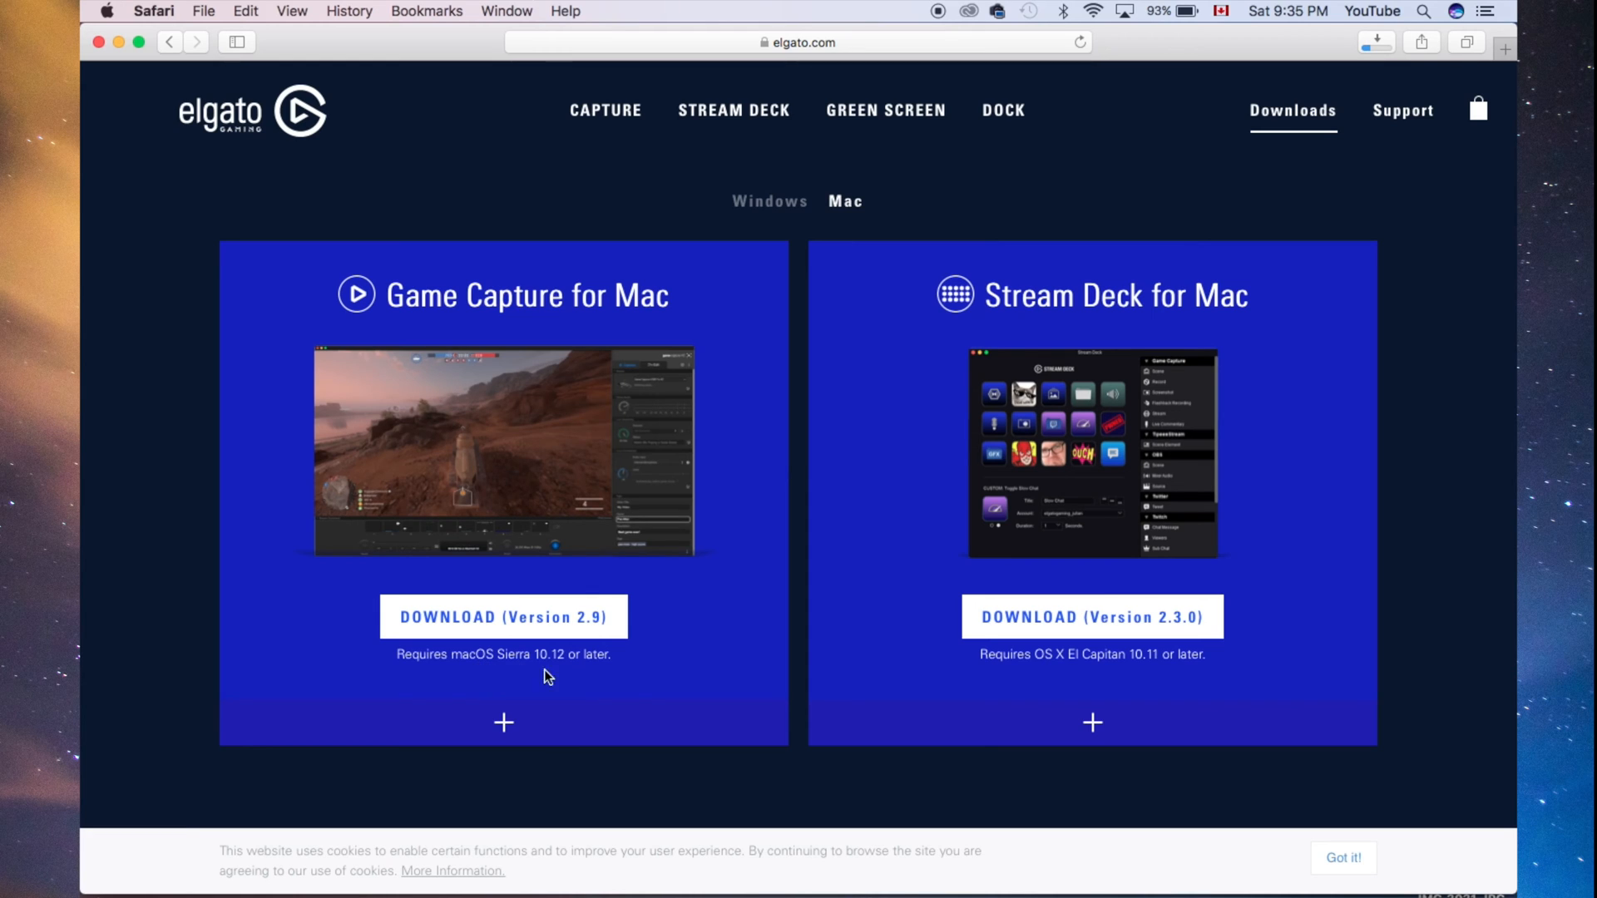
mouse_move(599, 679)
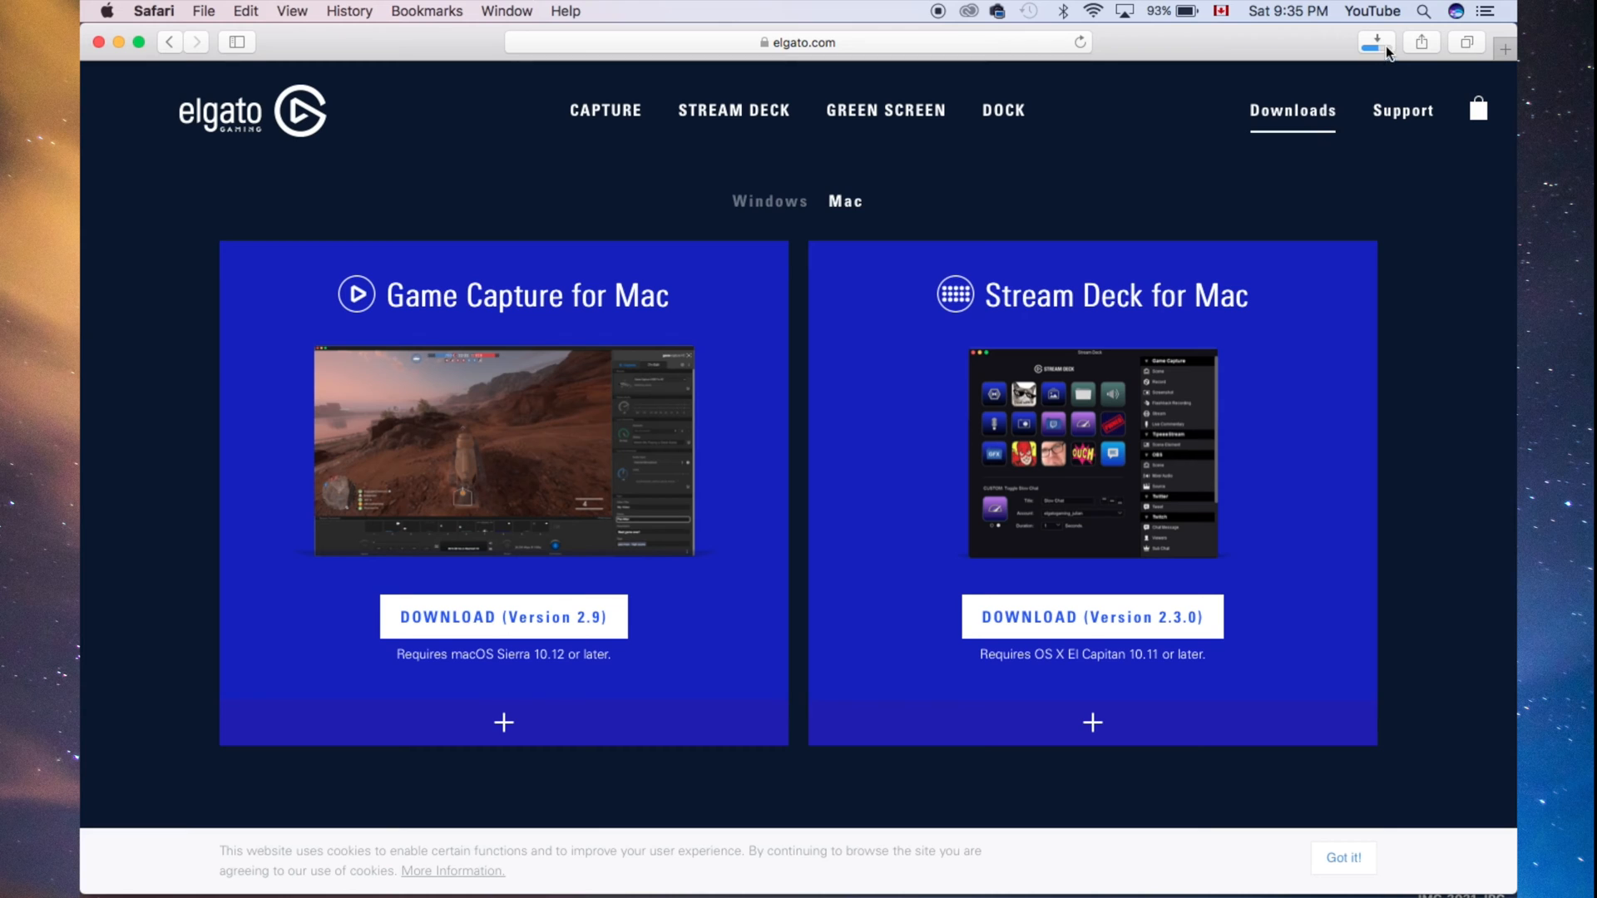
click(1374, 42)
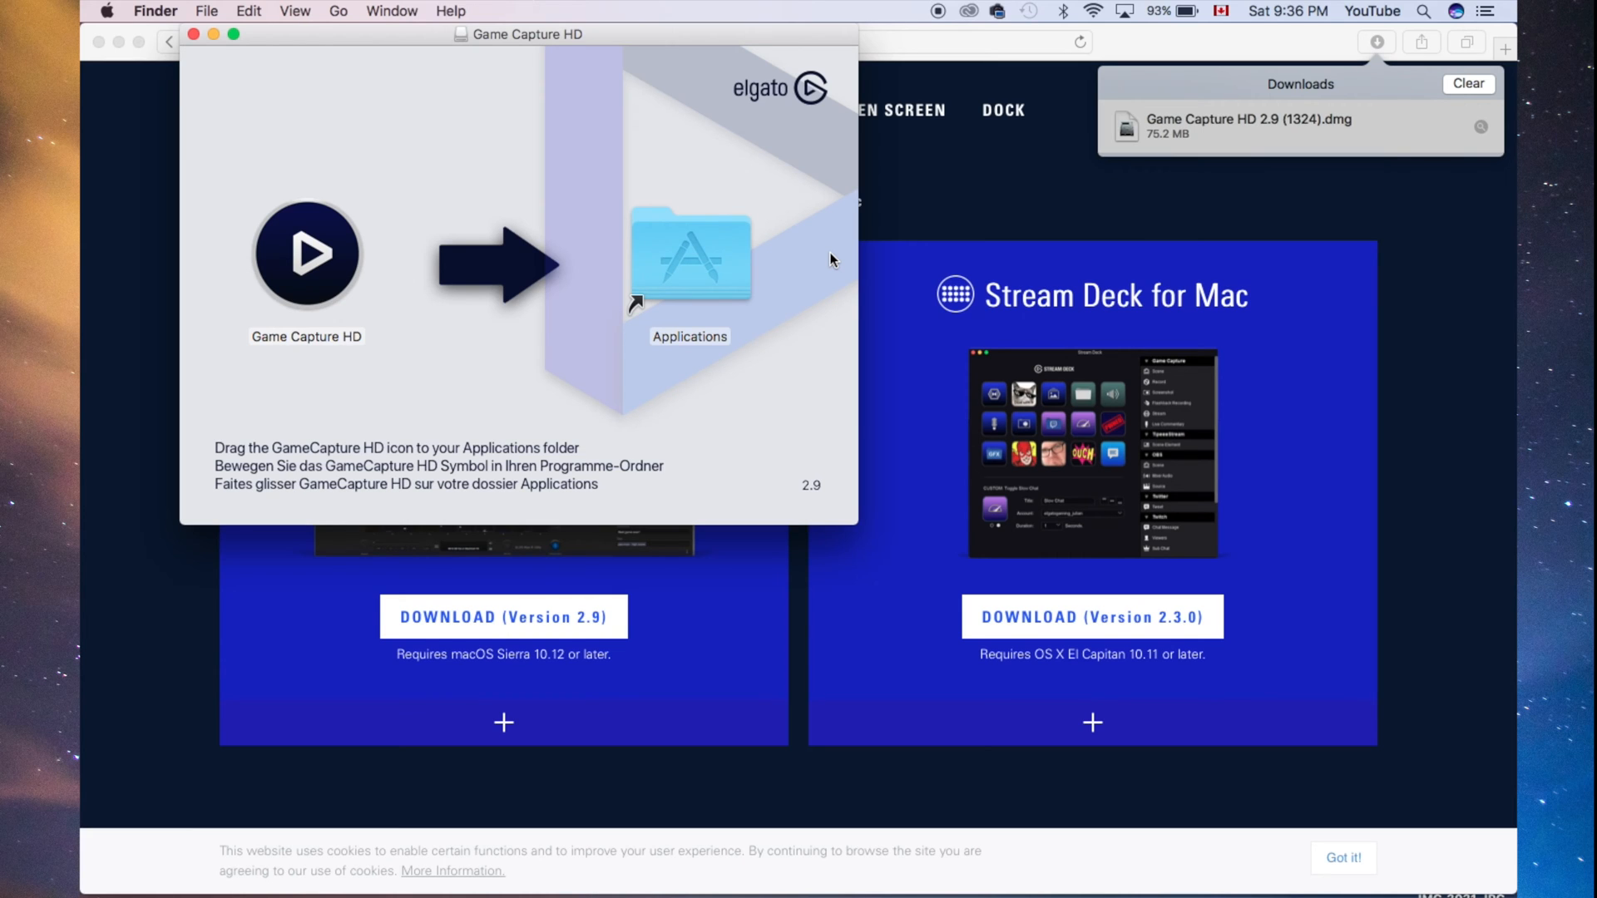
mouse_move(310, 248)
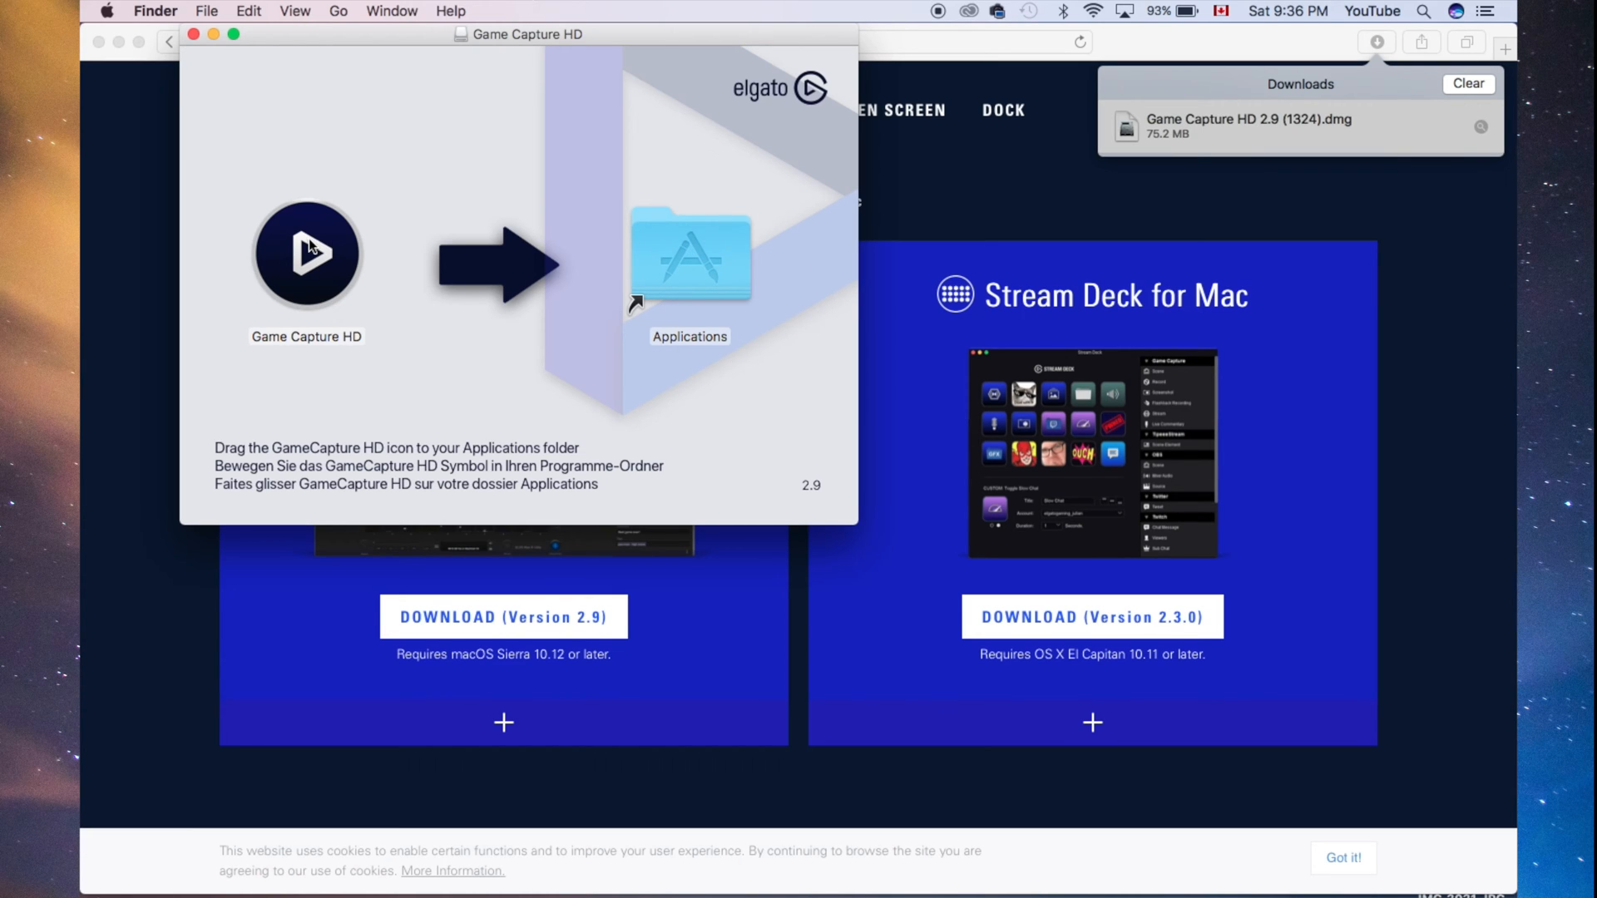
Copy Game Capture HD into Applications, replacing the older copy with administrator authorisation
drag(307, 254, 689, 254)
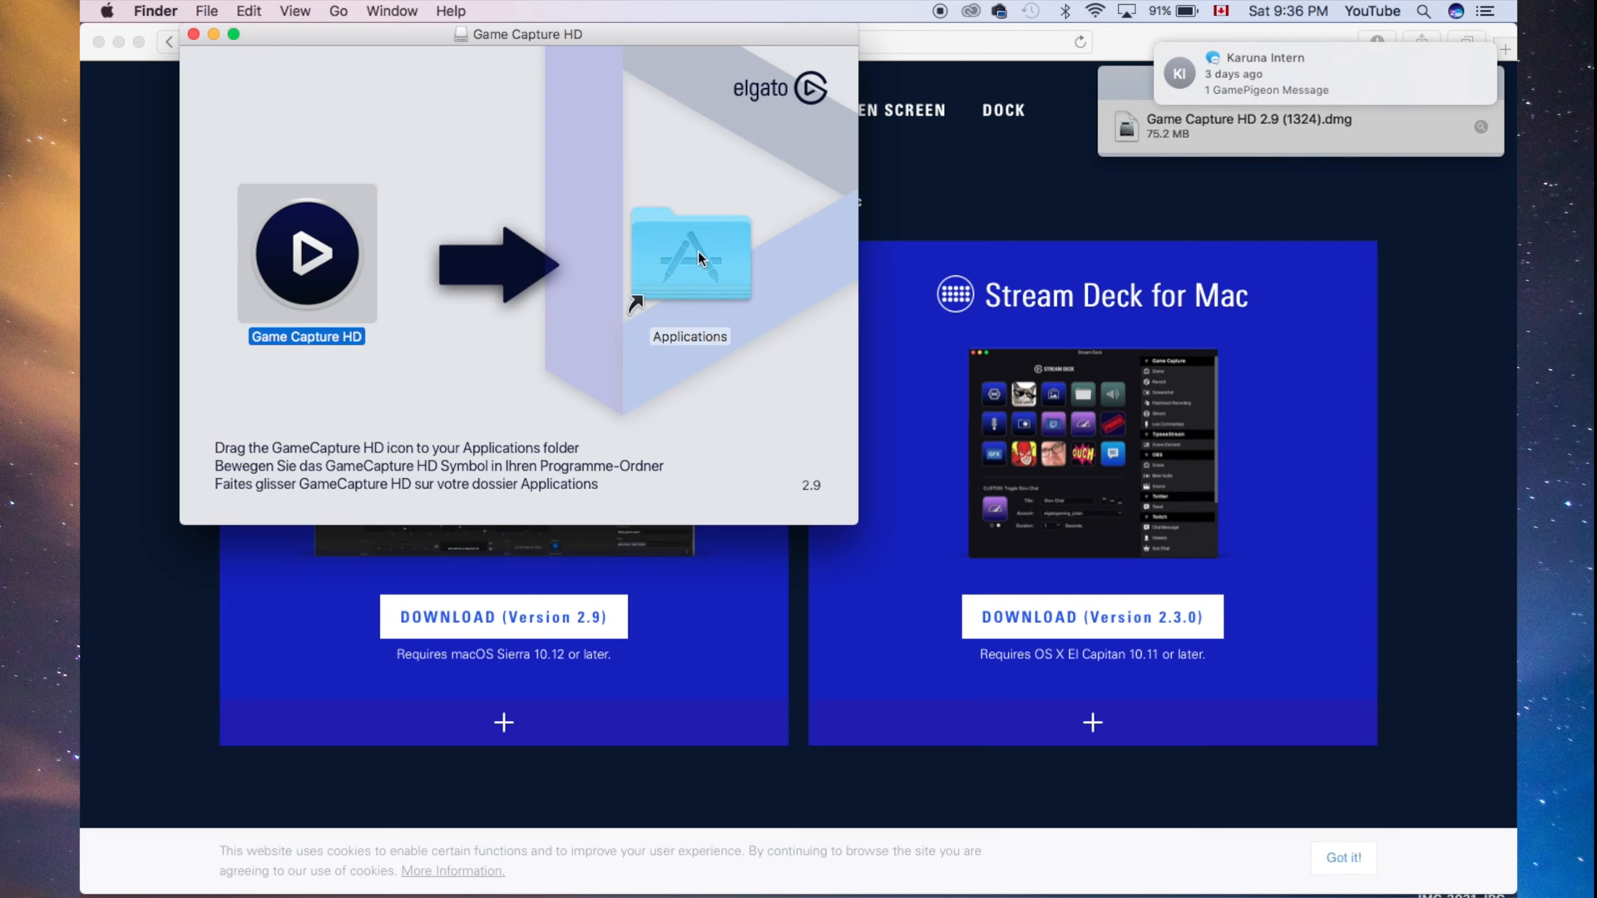
drag(307, 254, 690, 255)
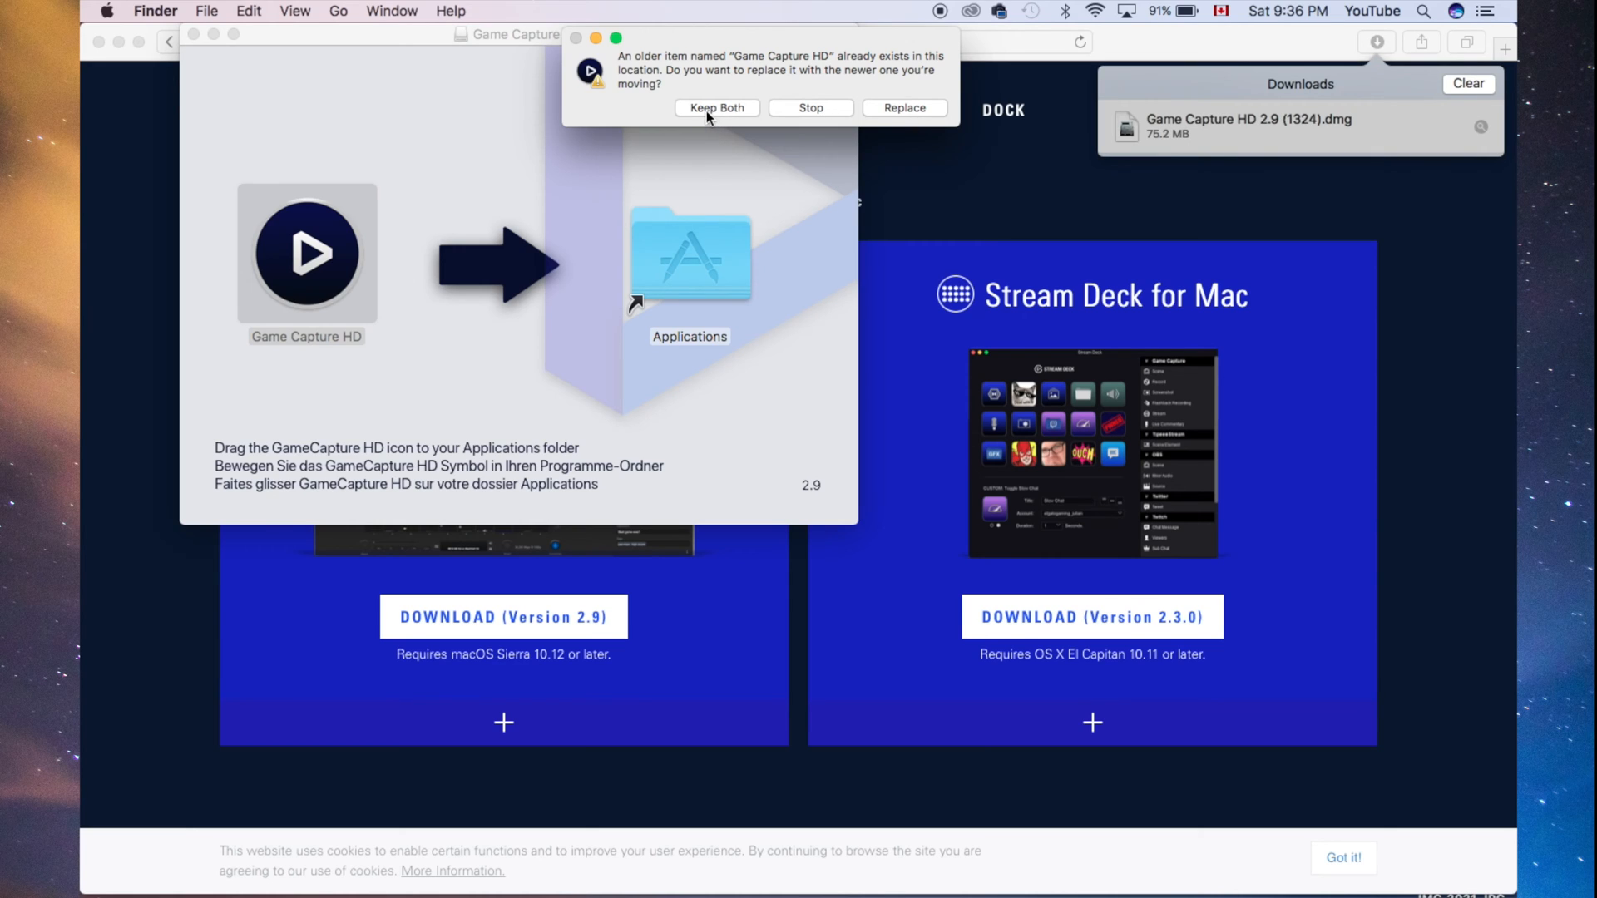
mouse_move(911, 119)
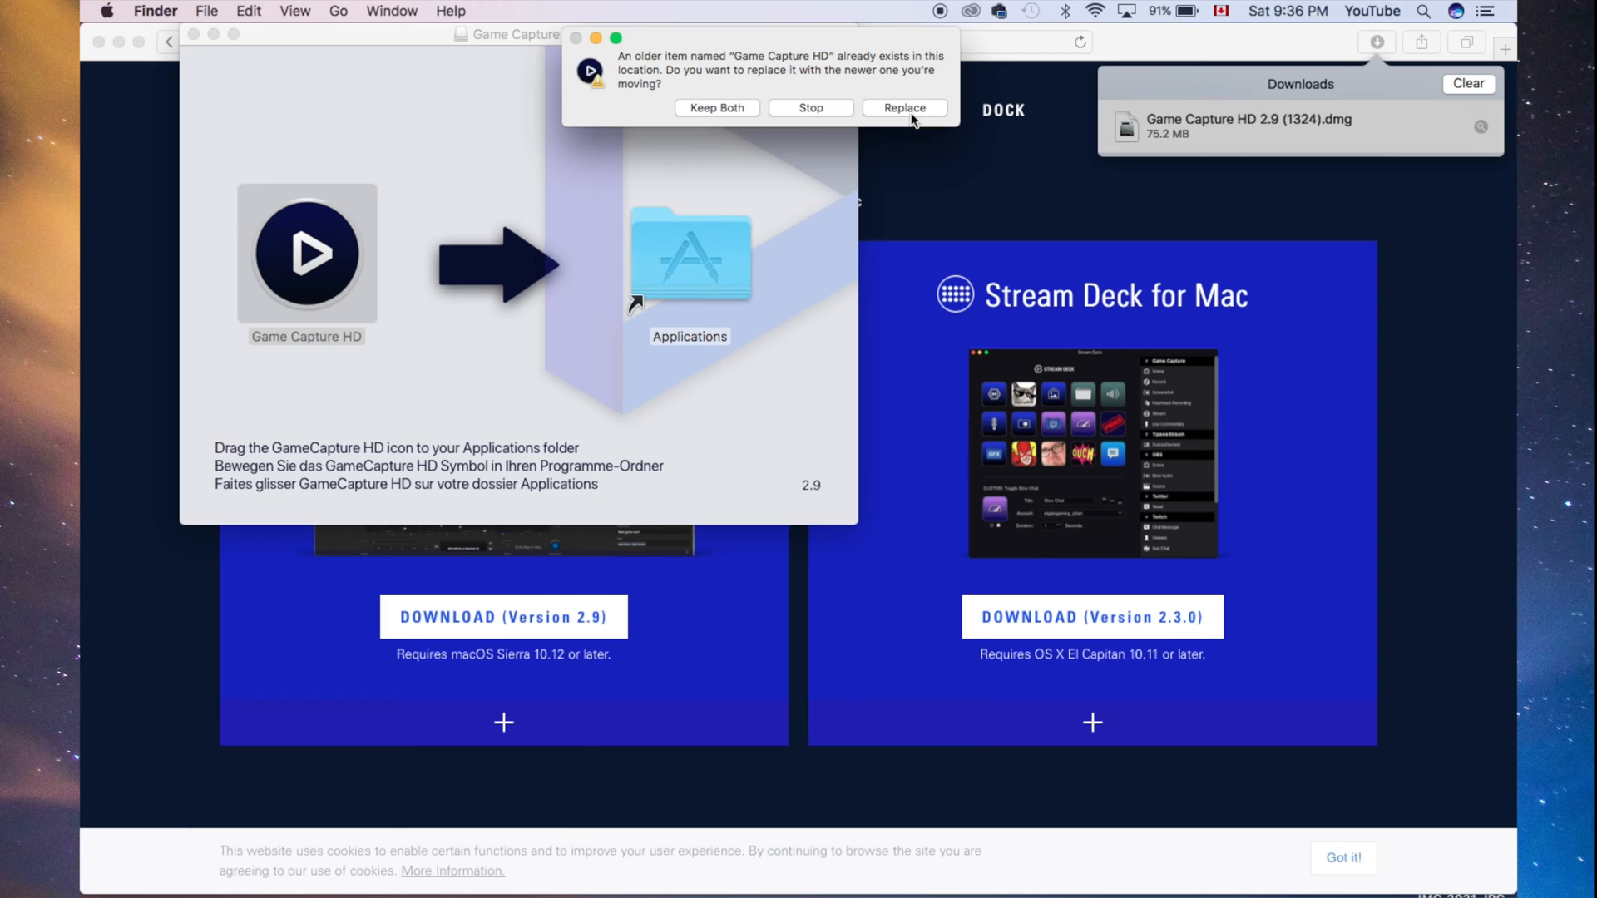
click(902, 108)
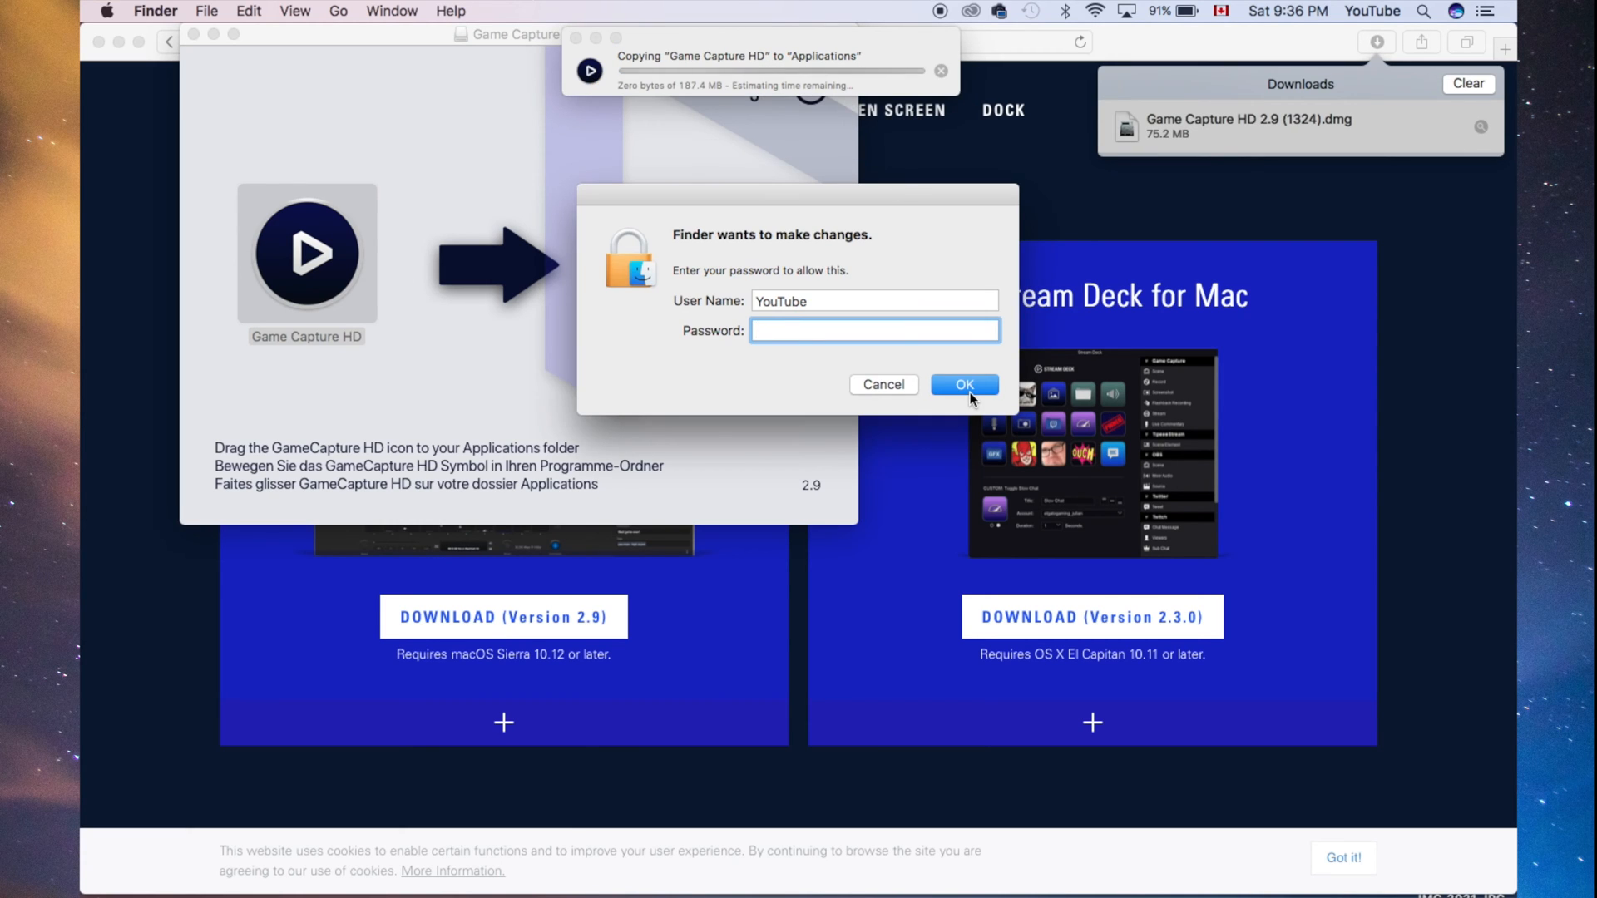
click(962, 385)
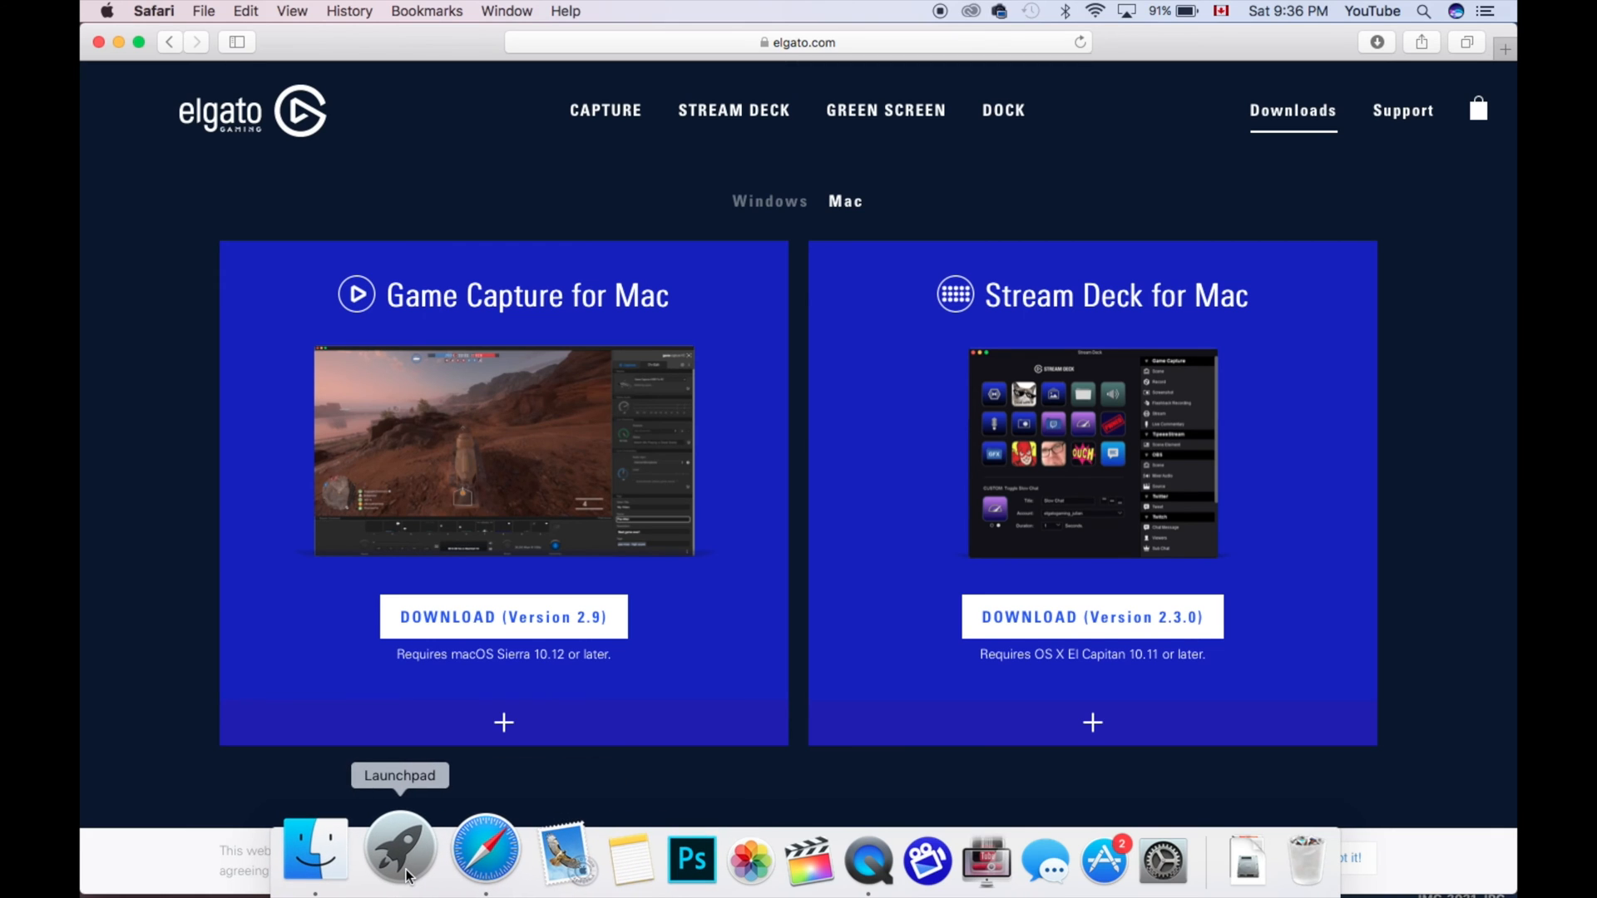
mouse_move(331, 853)
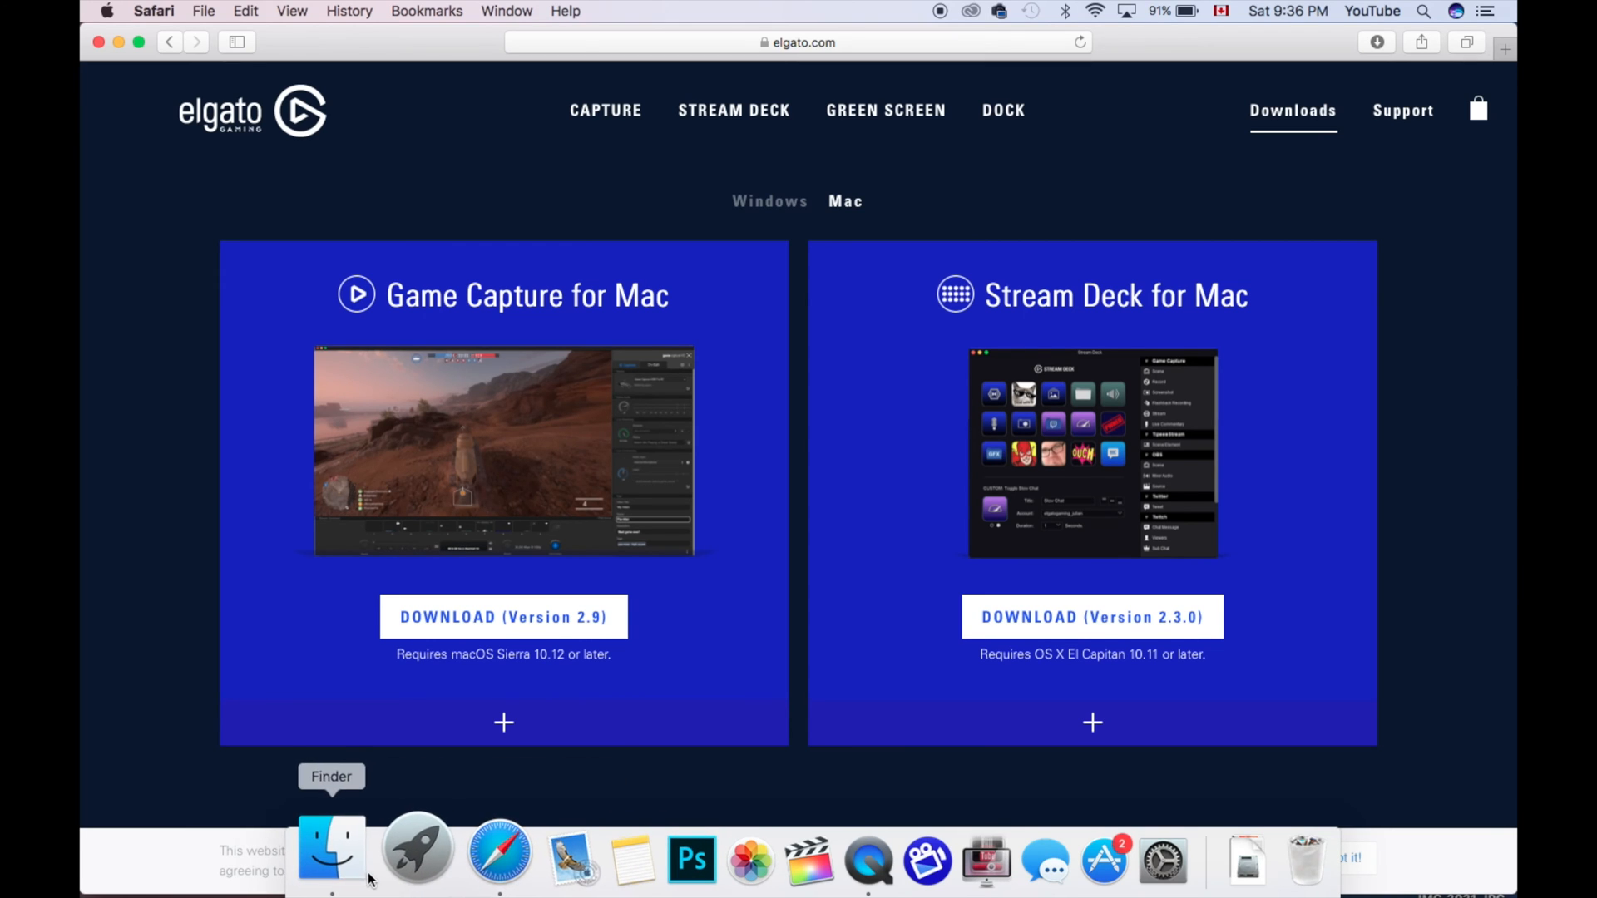
mouse_move(400, 845)
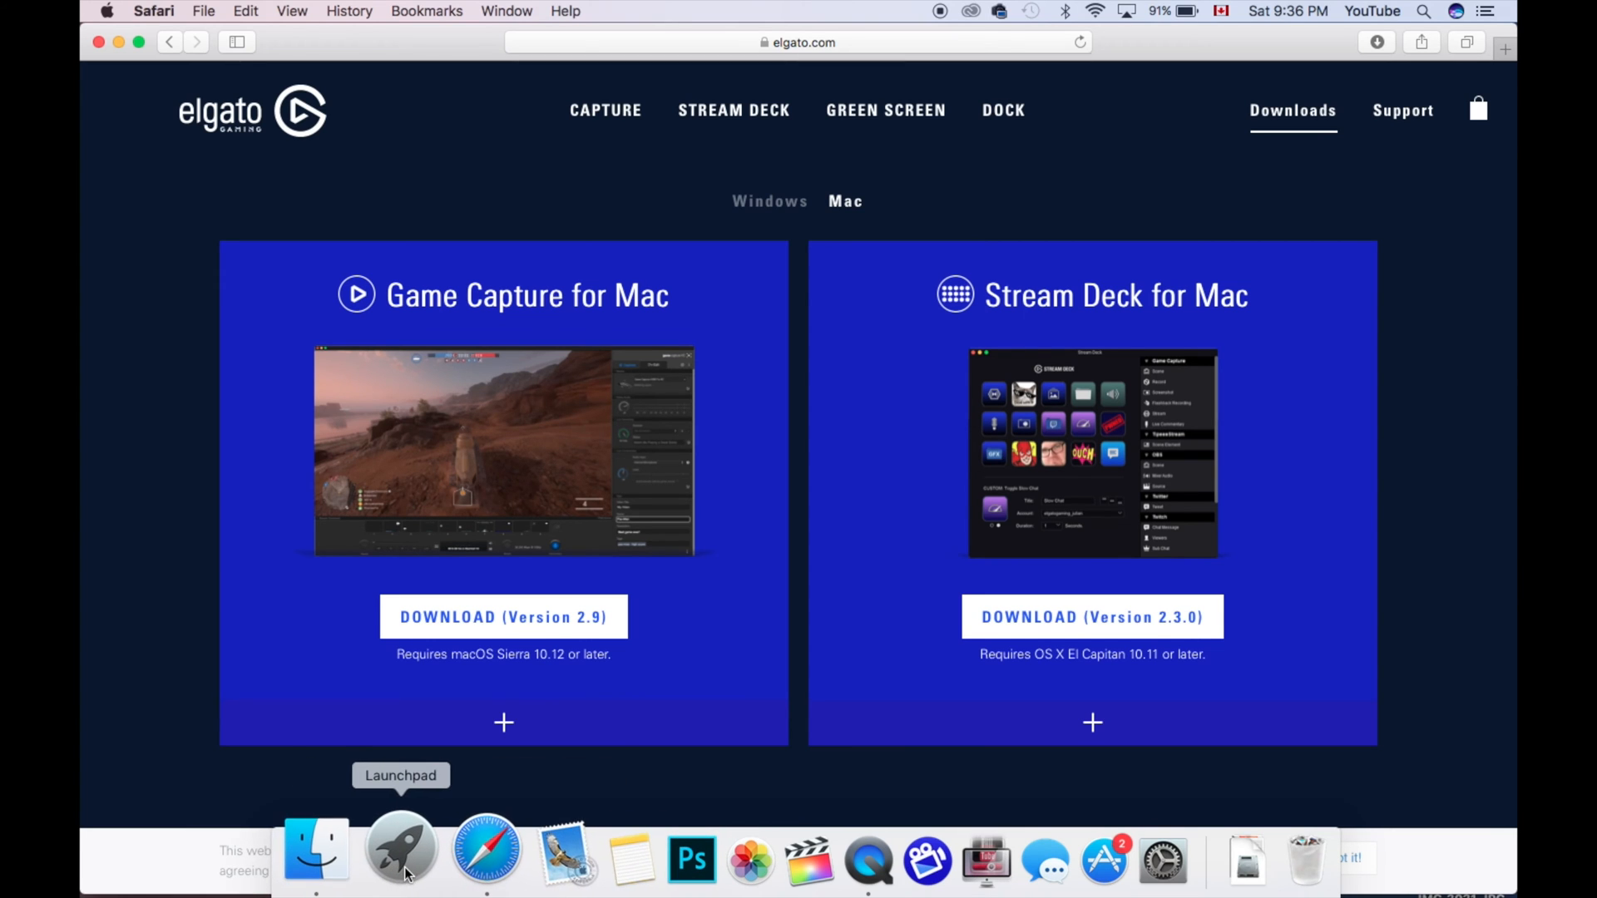
Check installed apps in Launchpad, then launch Game Capture HD from the Applications folder
click(399, 848)
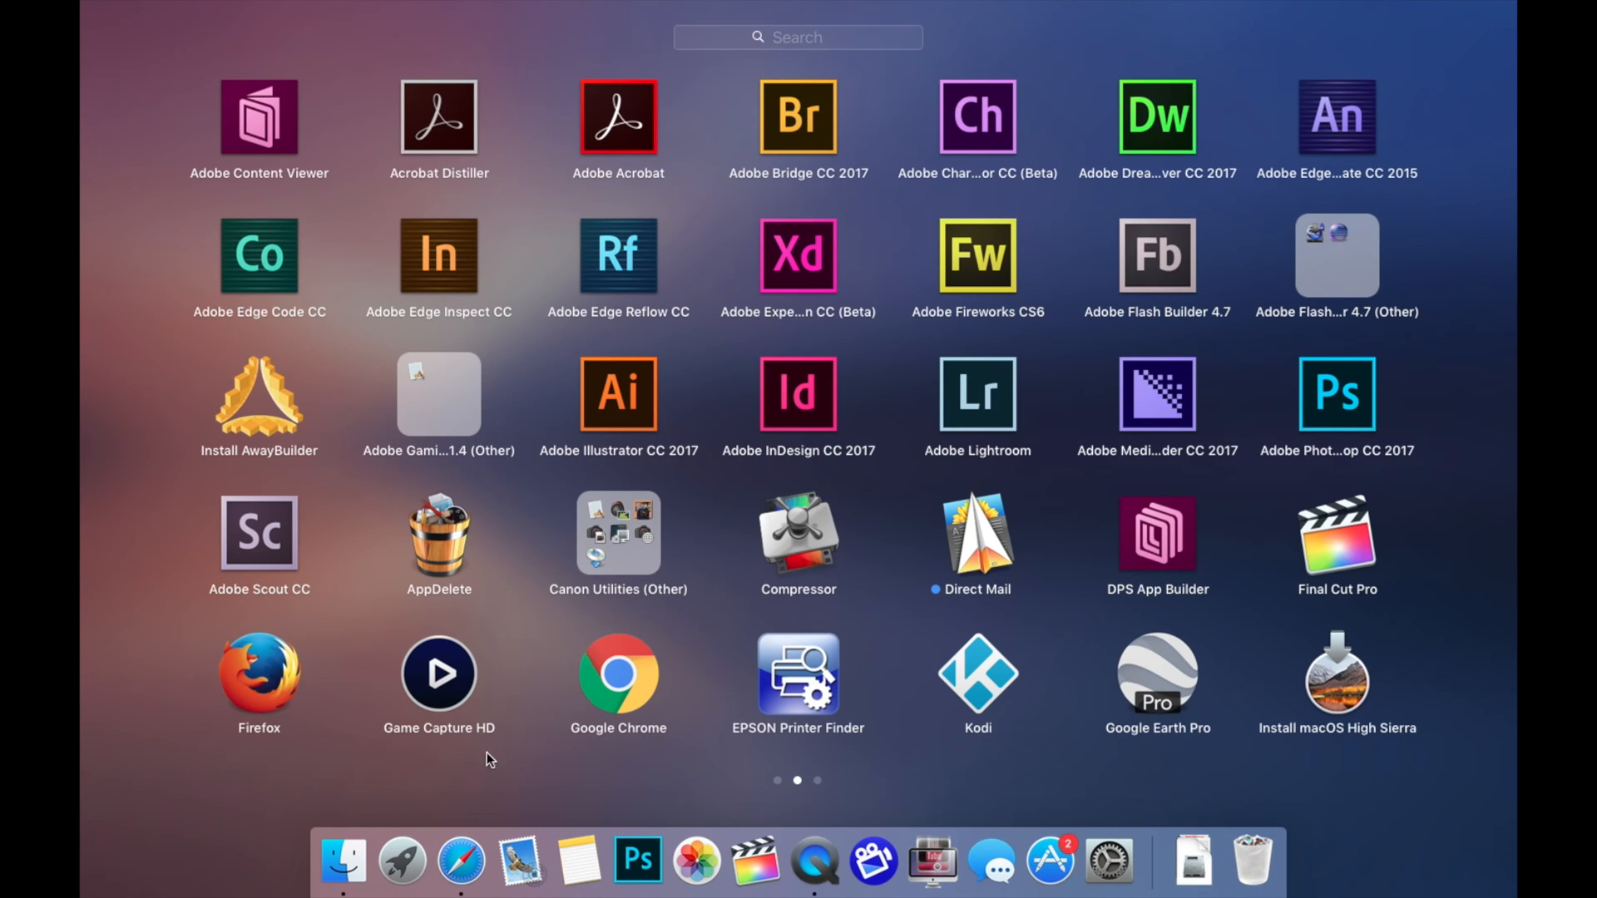
mouse_move(431, 662)
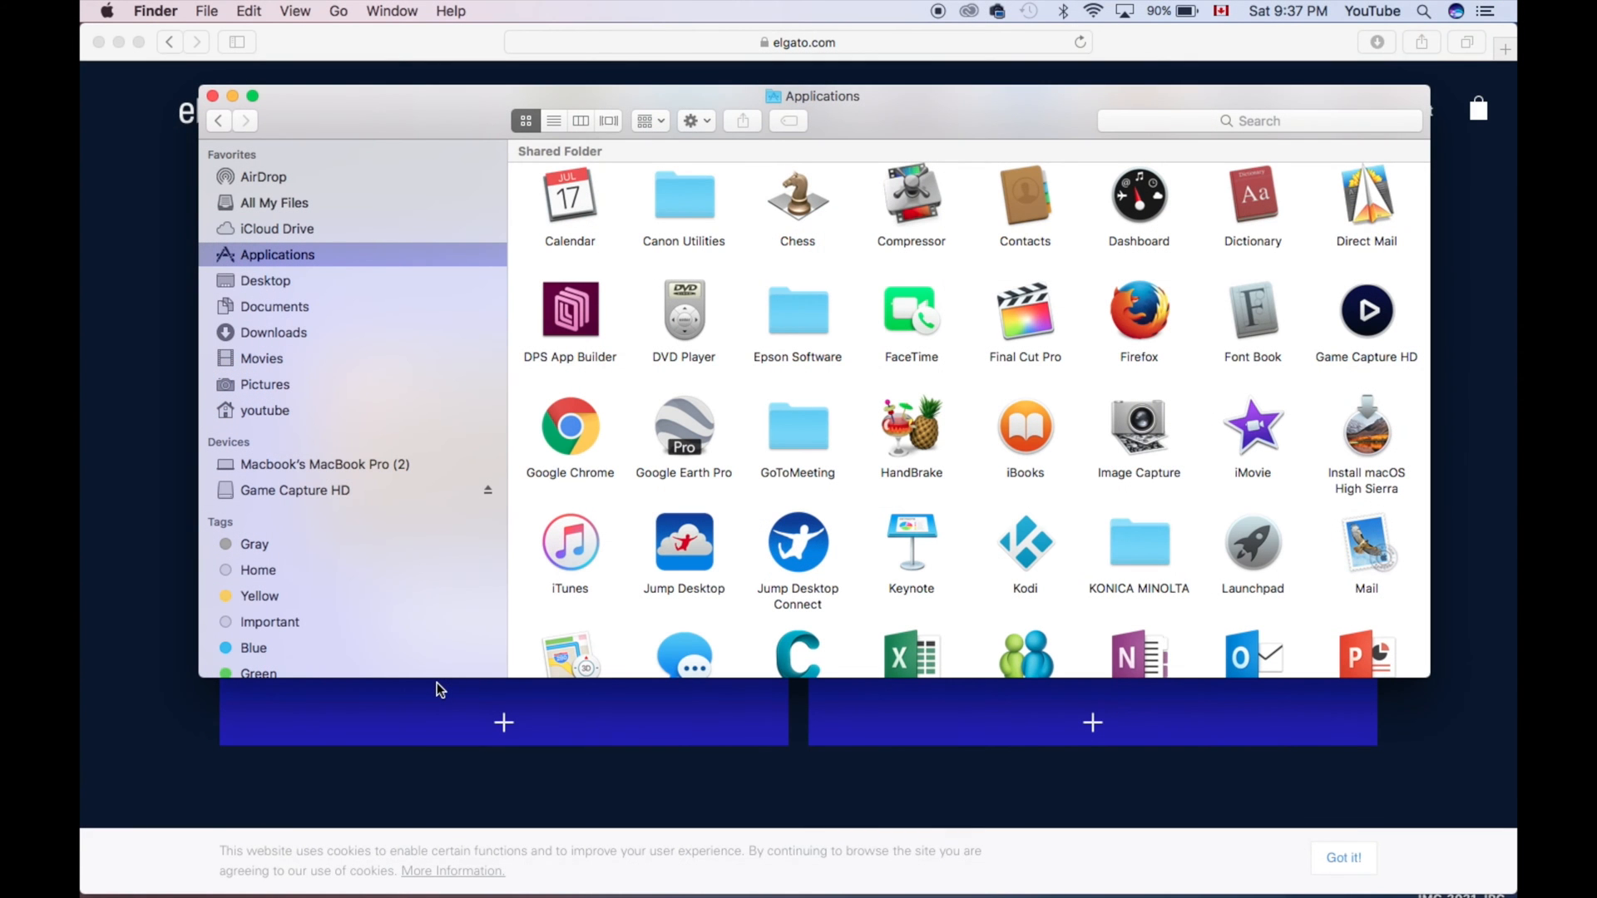
mouse_move(1329, 519)
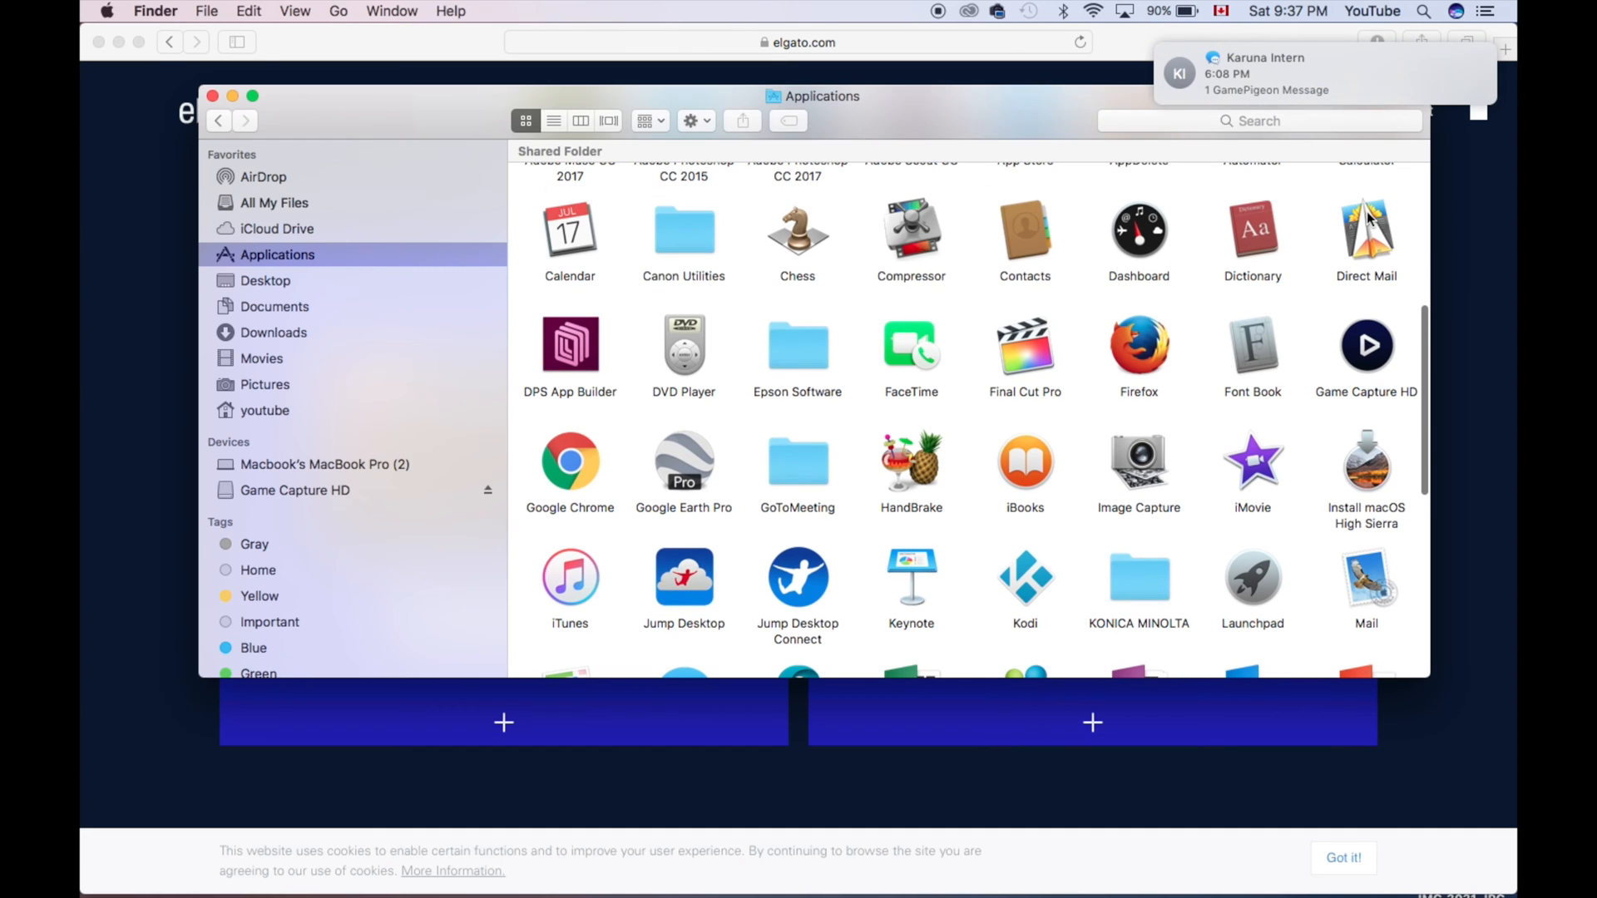
double_click(1366, 344)
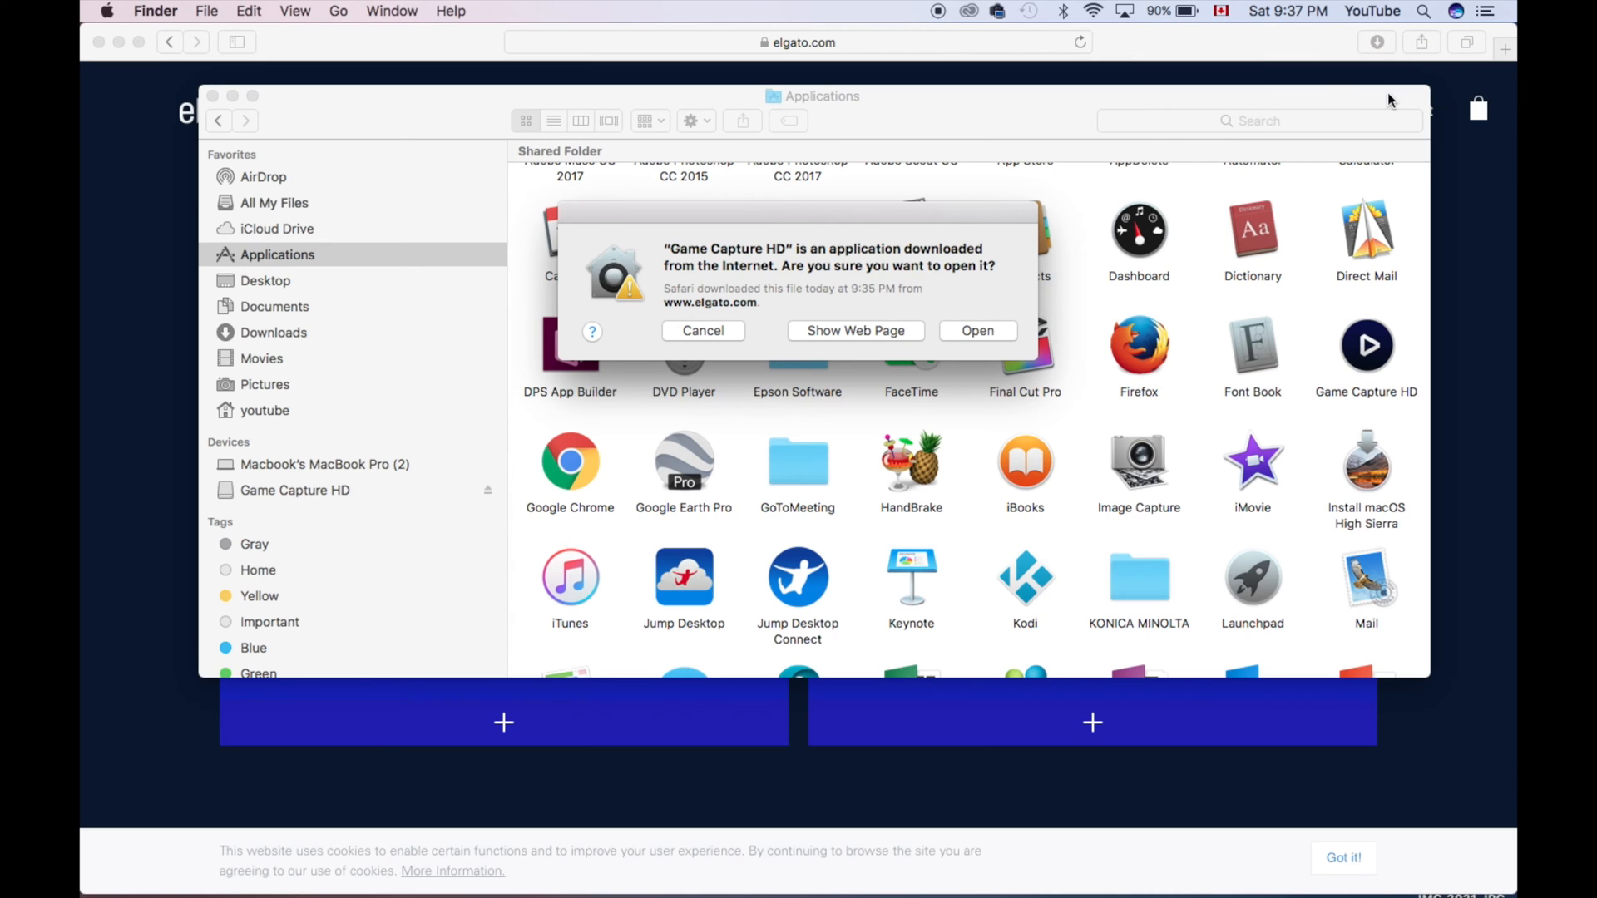
mouse_move(1228, 172)
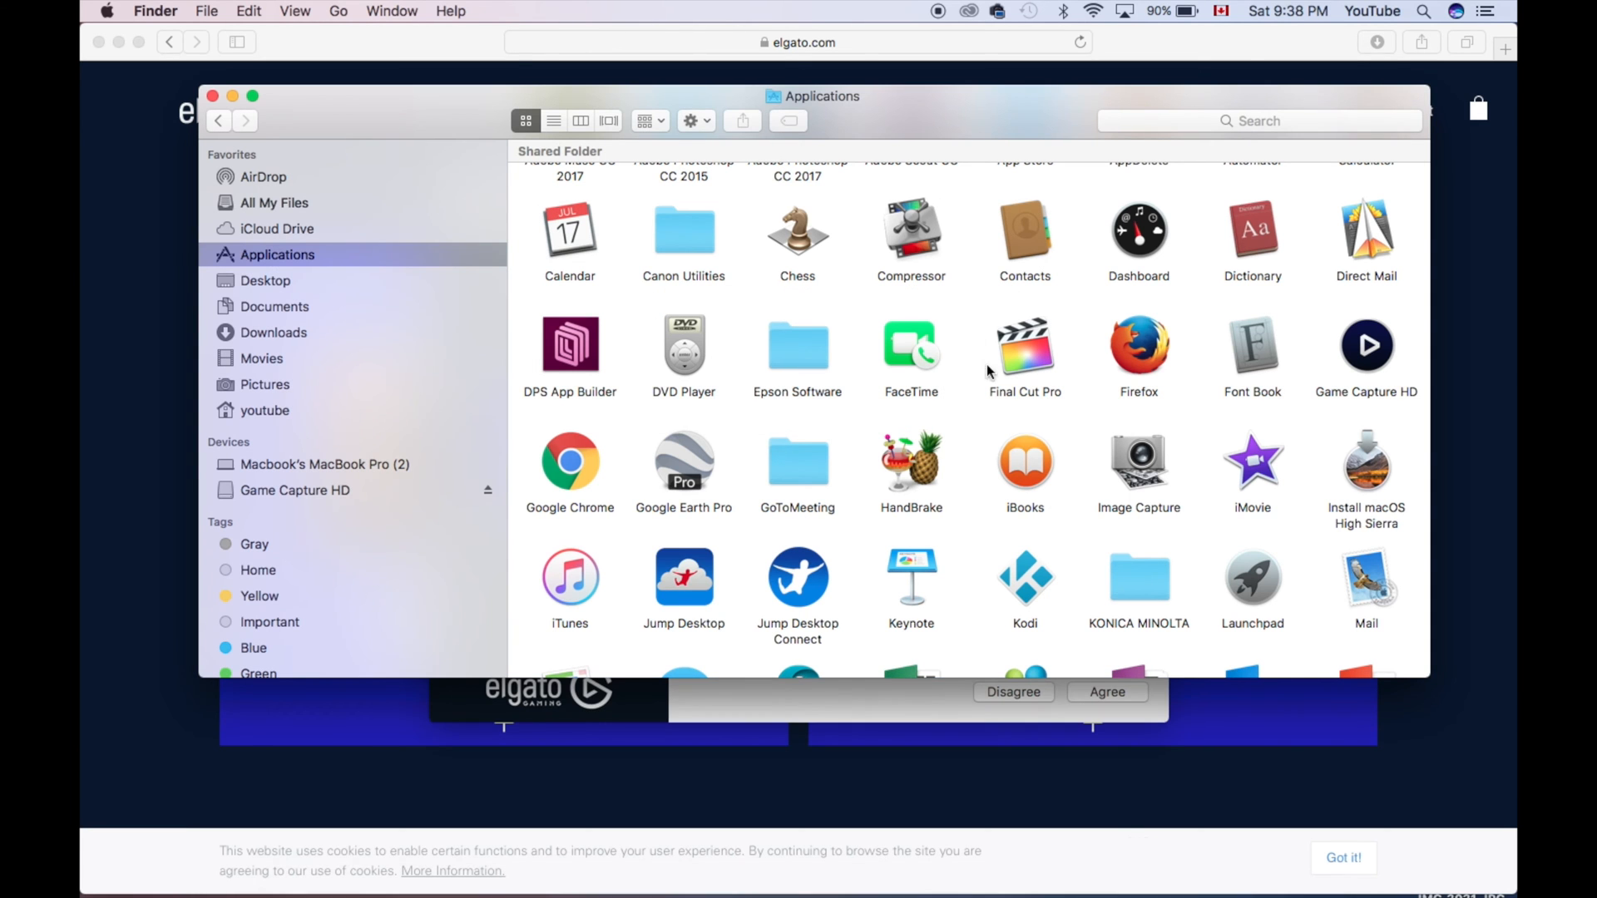
Confirm opening Game Capture HD and accept its software license agreement
double_click(1366, 345)
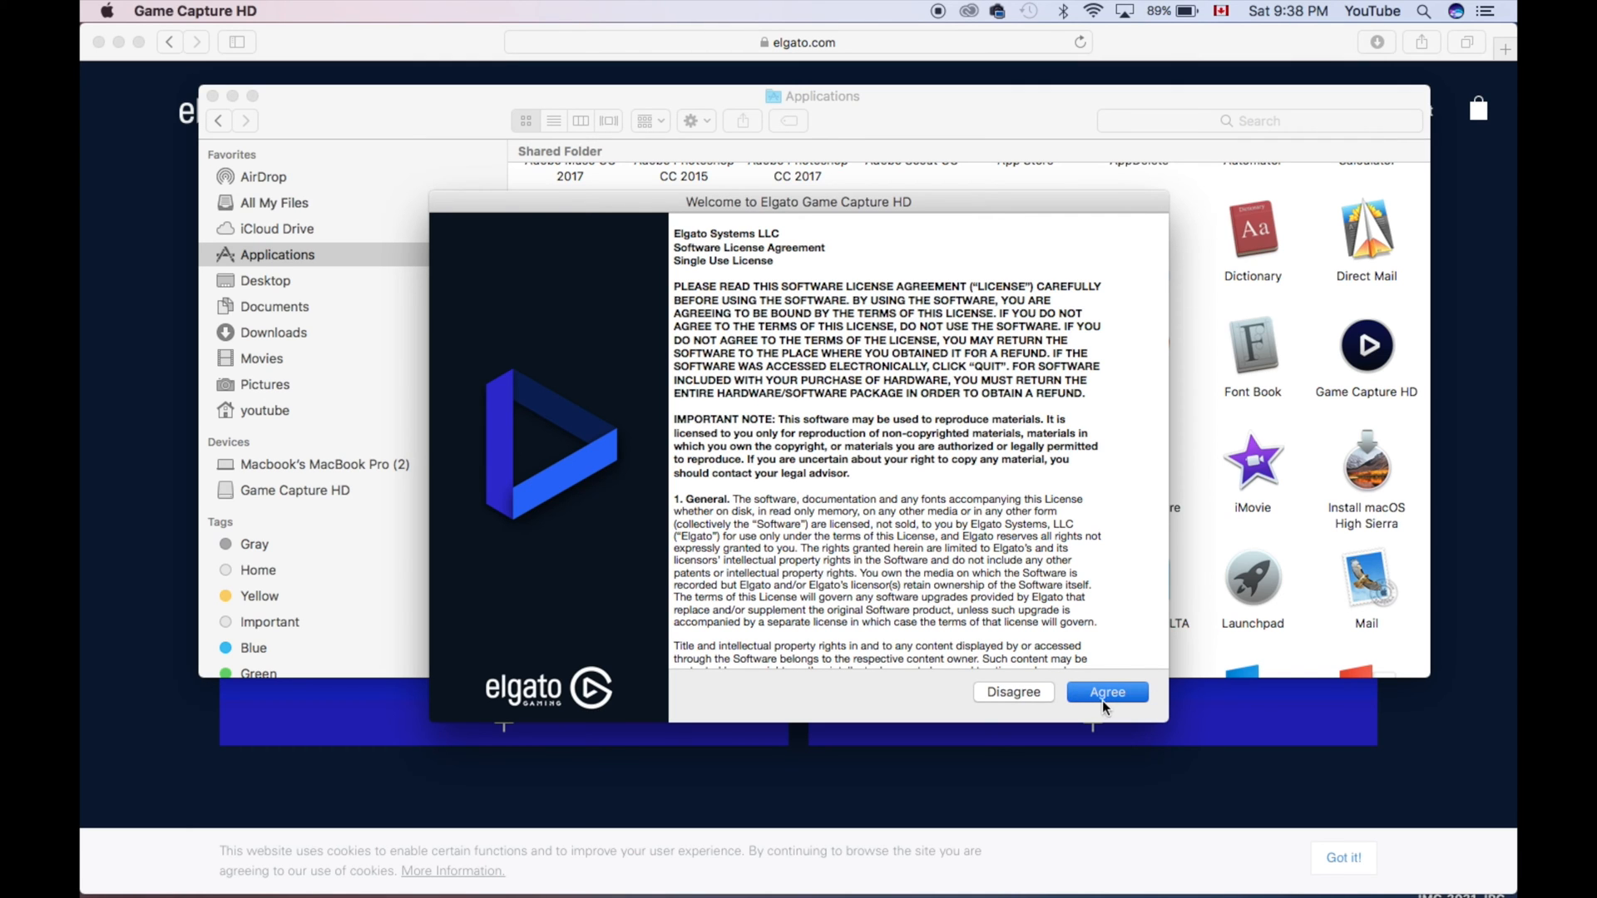
click(1107, 691)
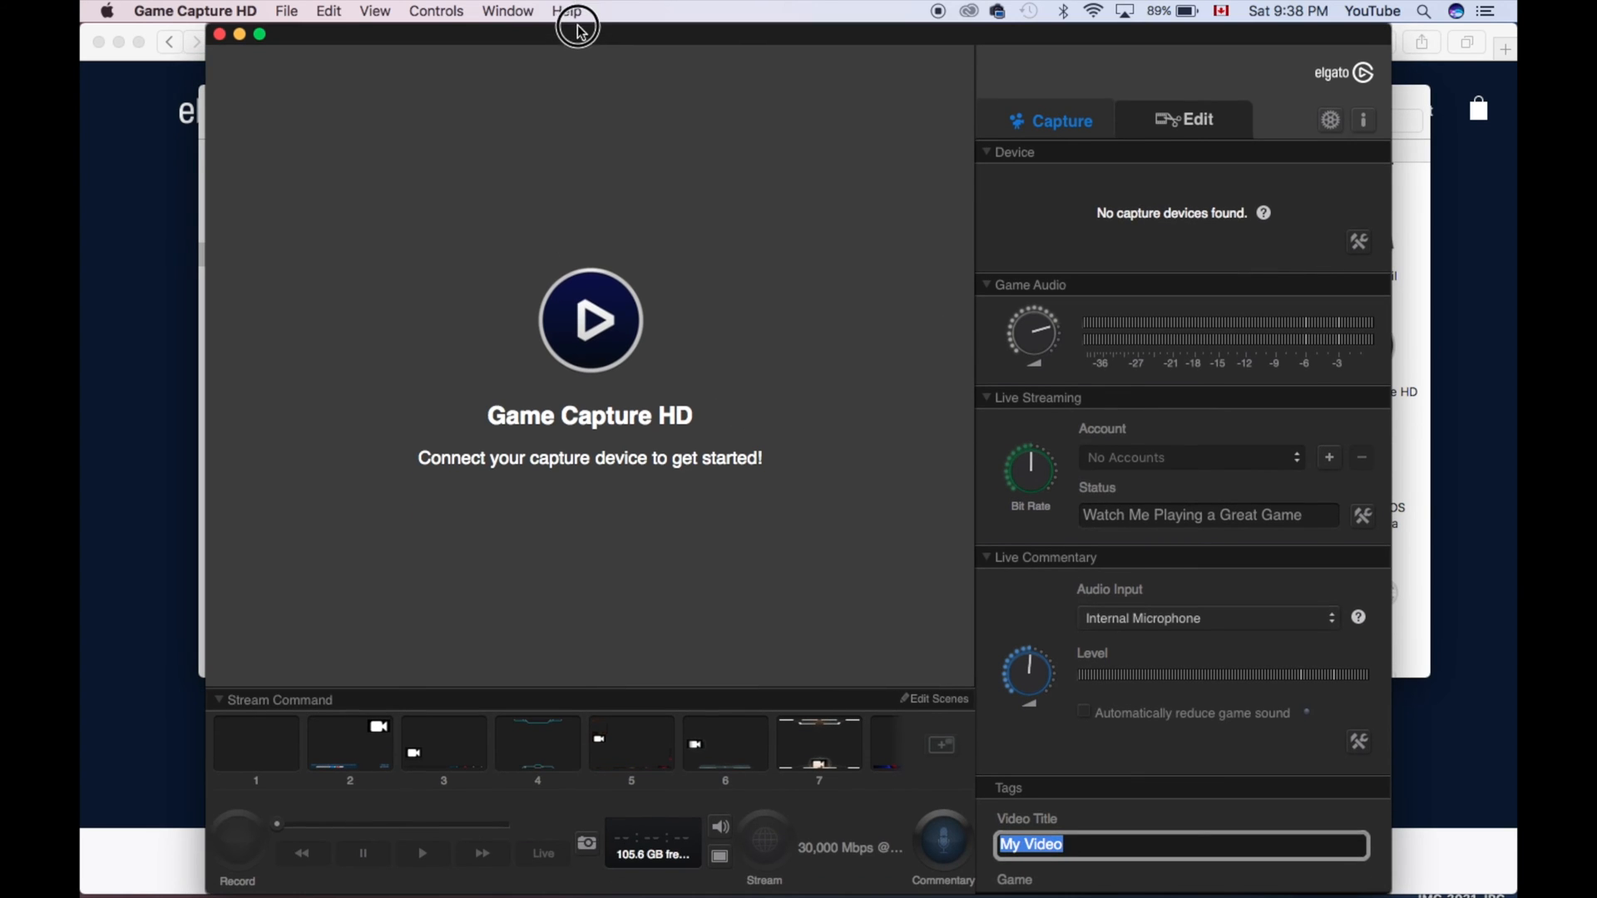
mouse_move(577, 22)
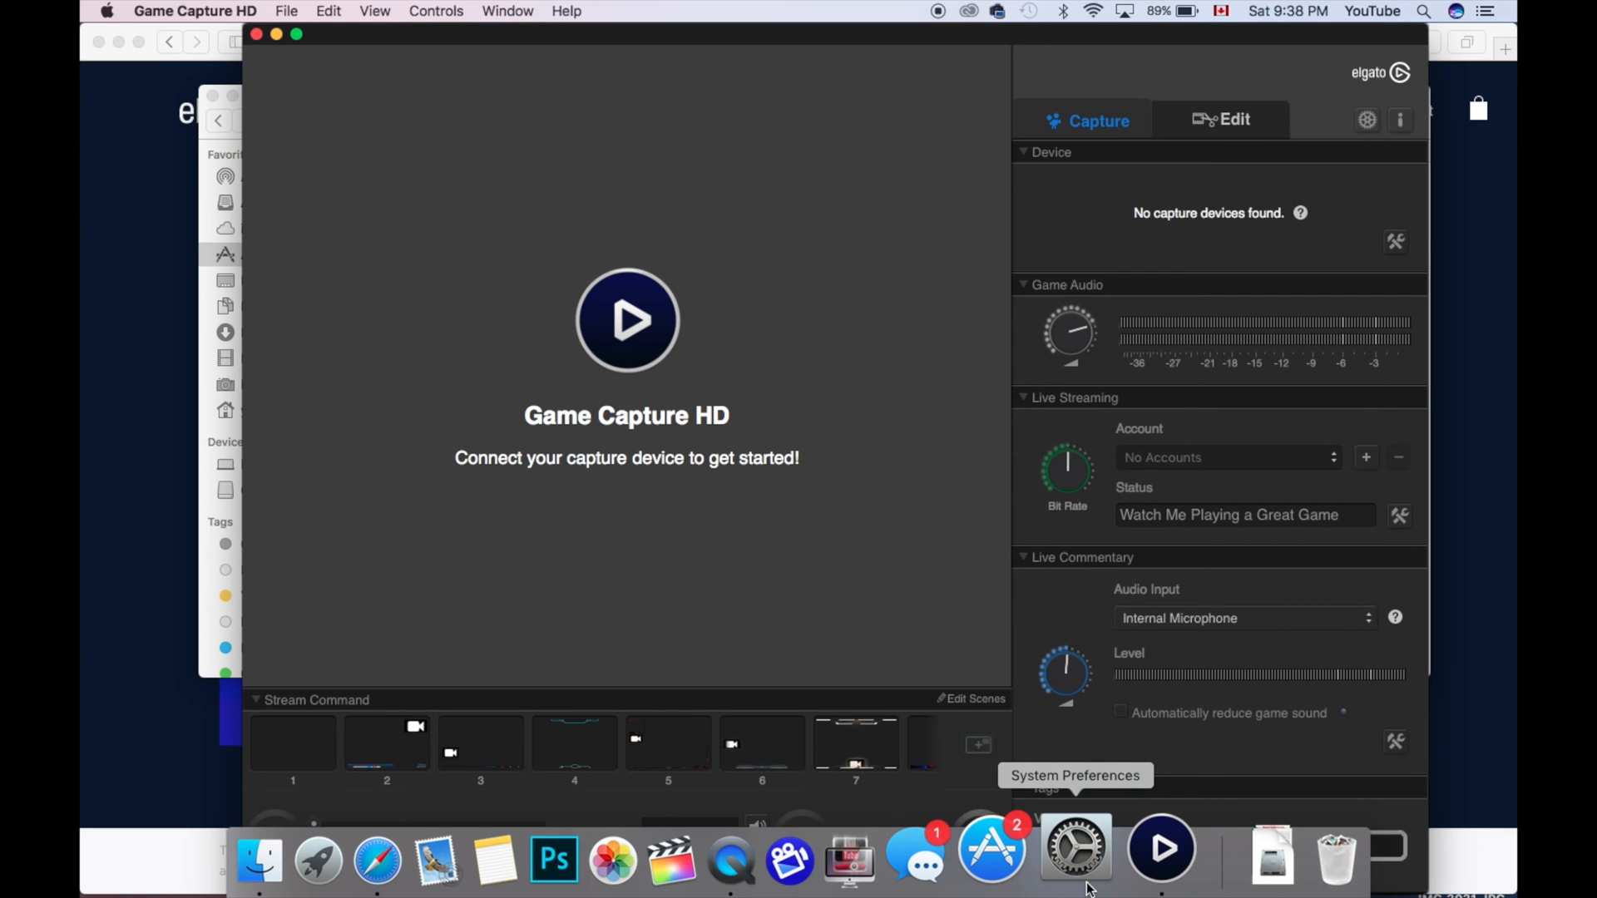
Launch System Preferences from the Dock while Game Capture HD reports no device
click(1074, 845)
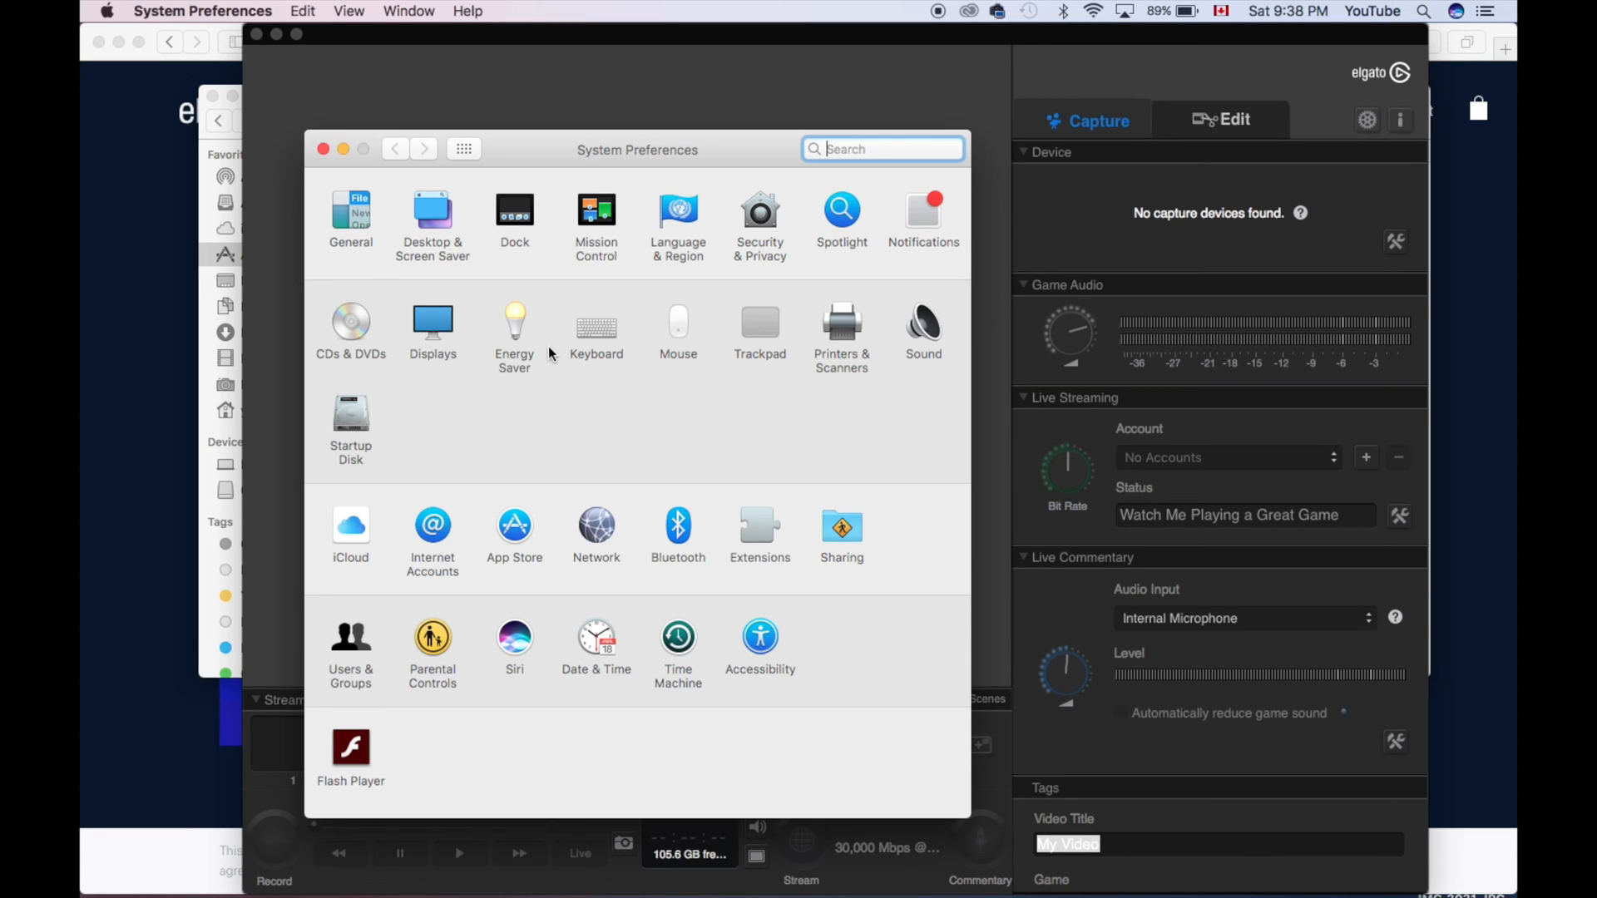
mouse_move(570, 351)
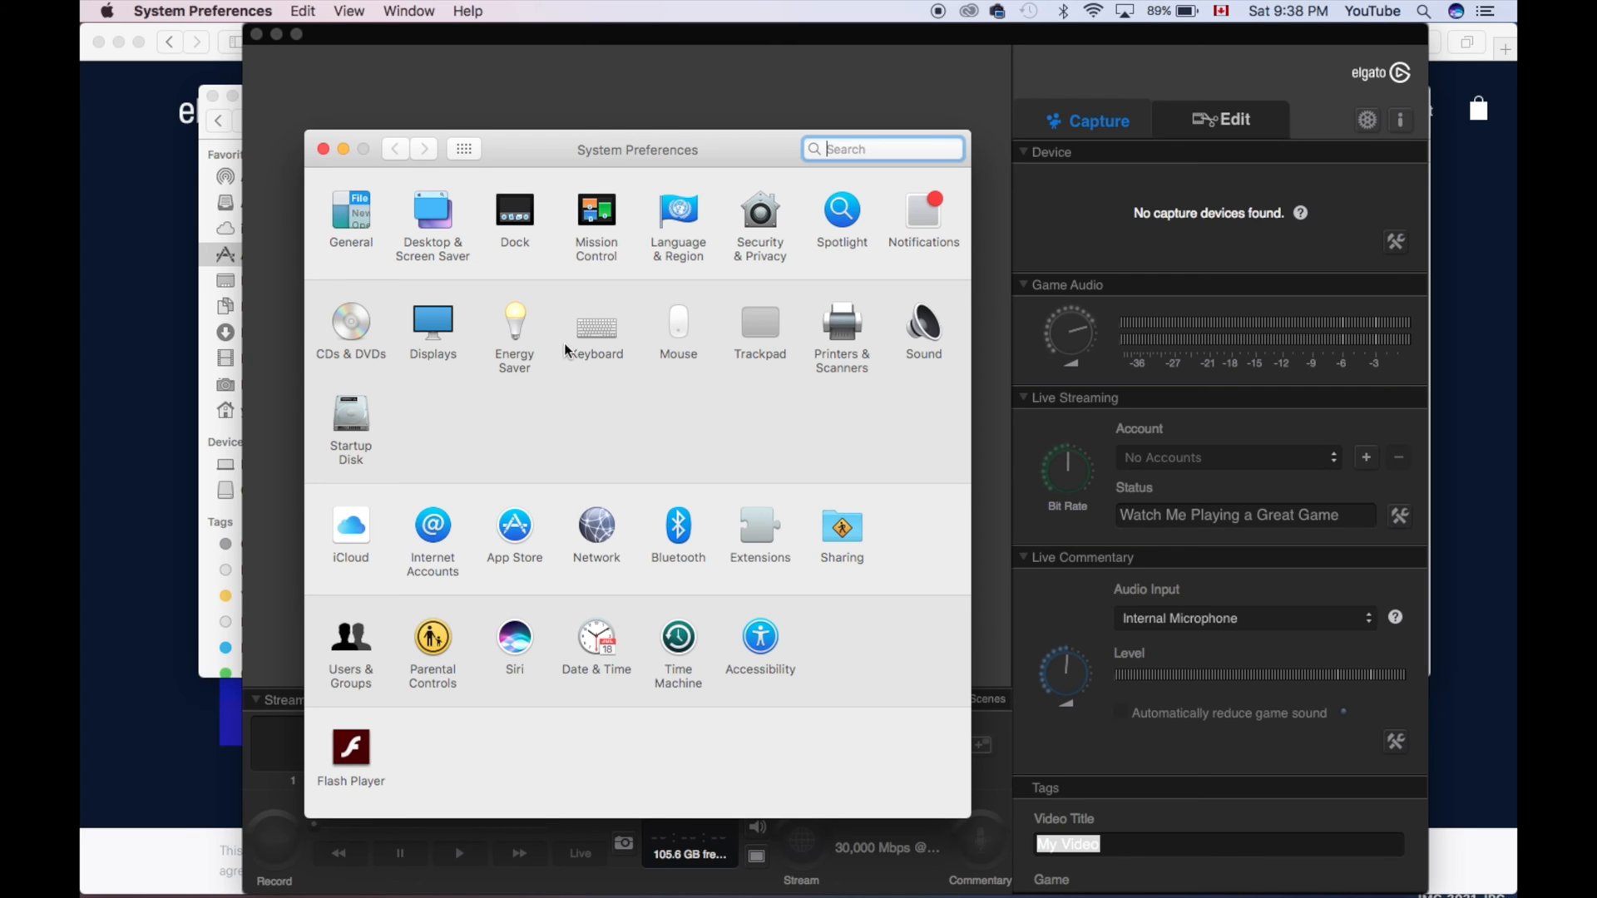
mouse_move(627, 339)
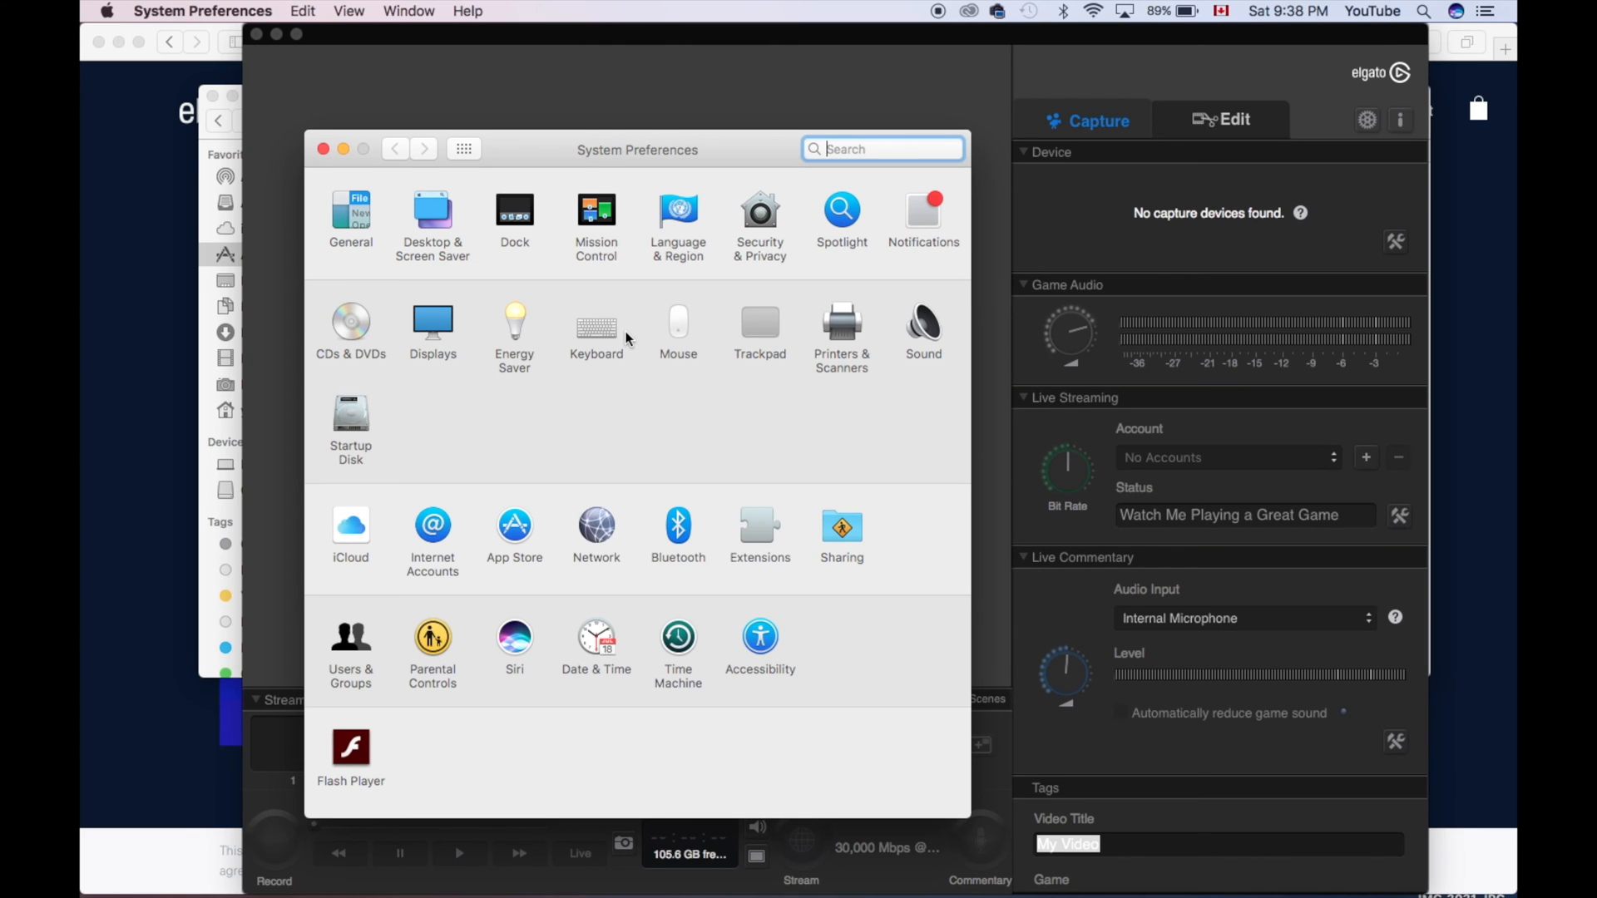
mouse_move(766, 219)
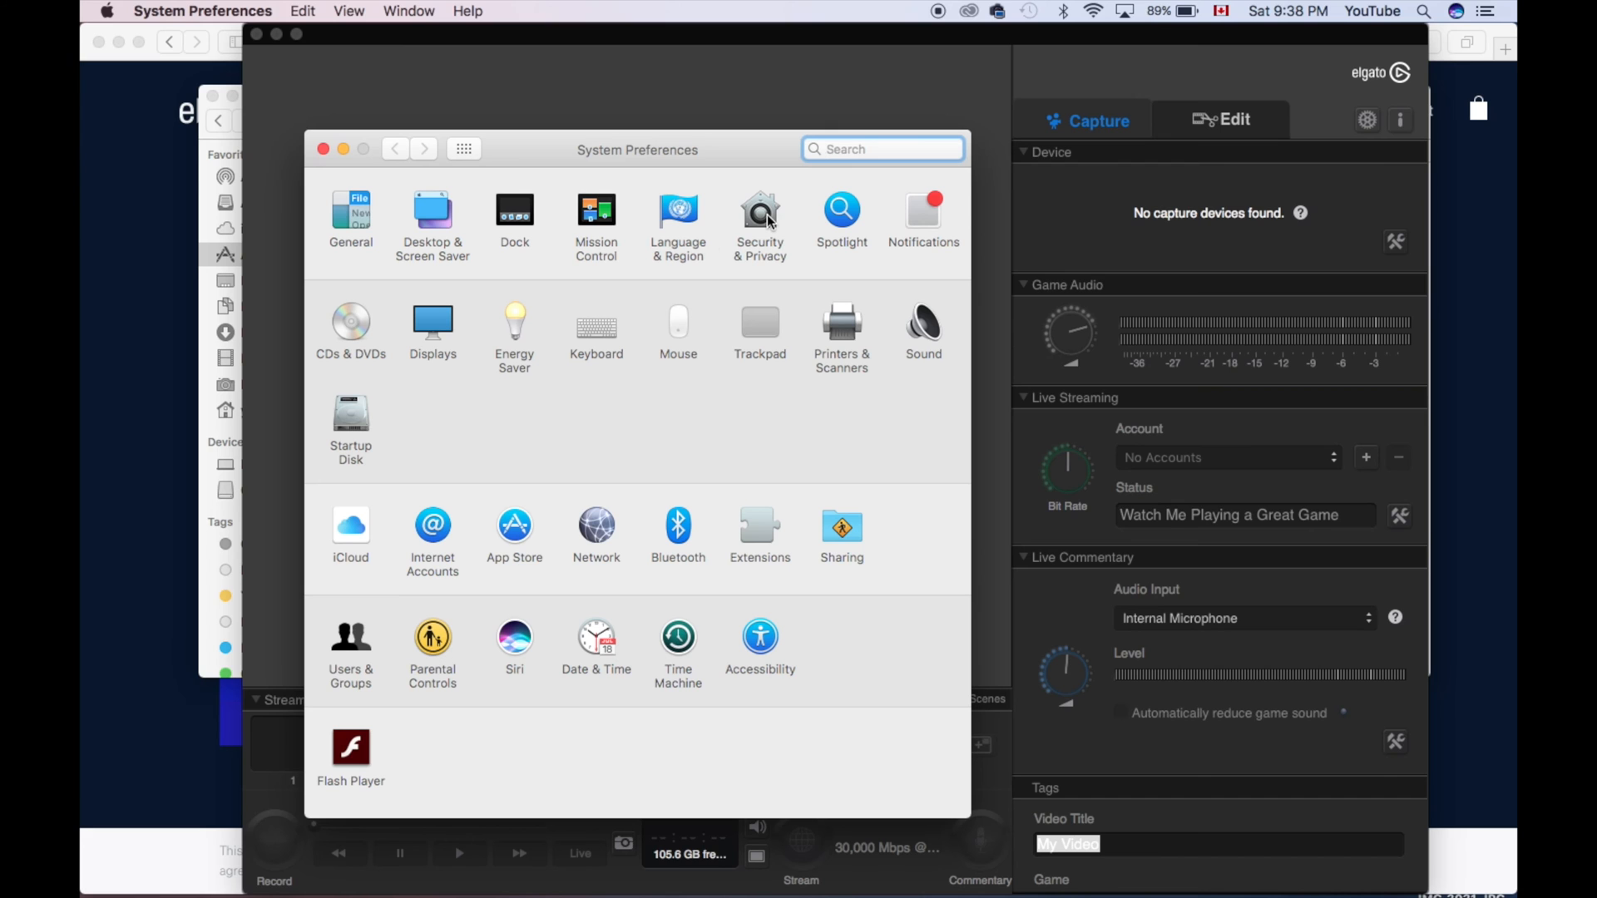
Unlock Security & Privacy, allow App Store and identified developers, relock, and close preferences
click(759, 214)
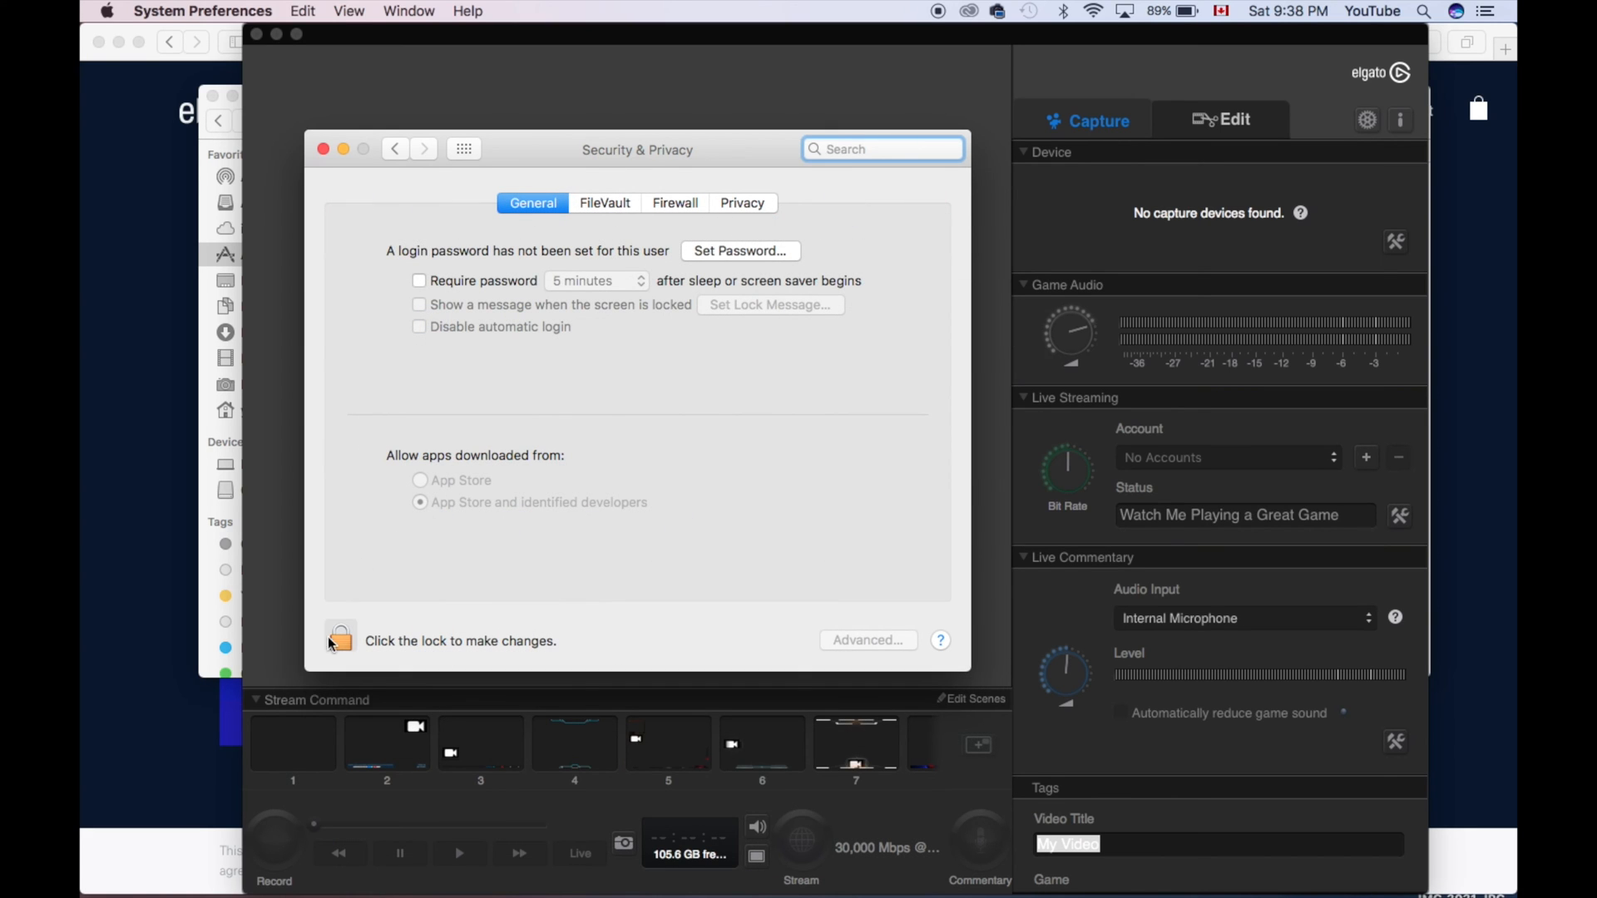
click(340, 641)
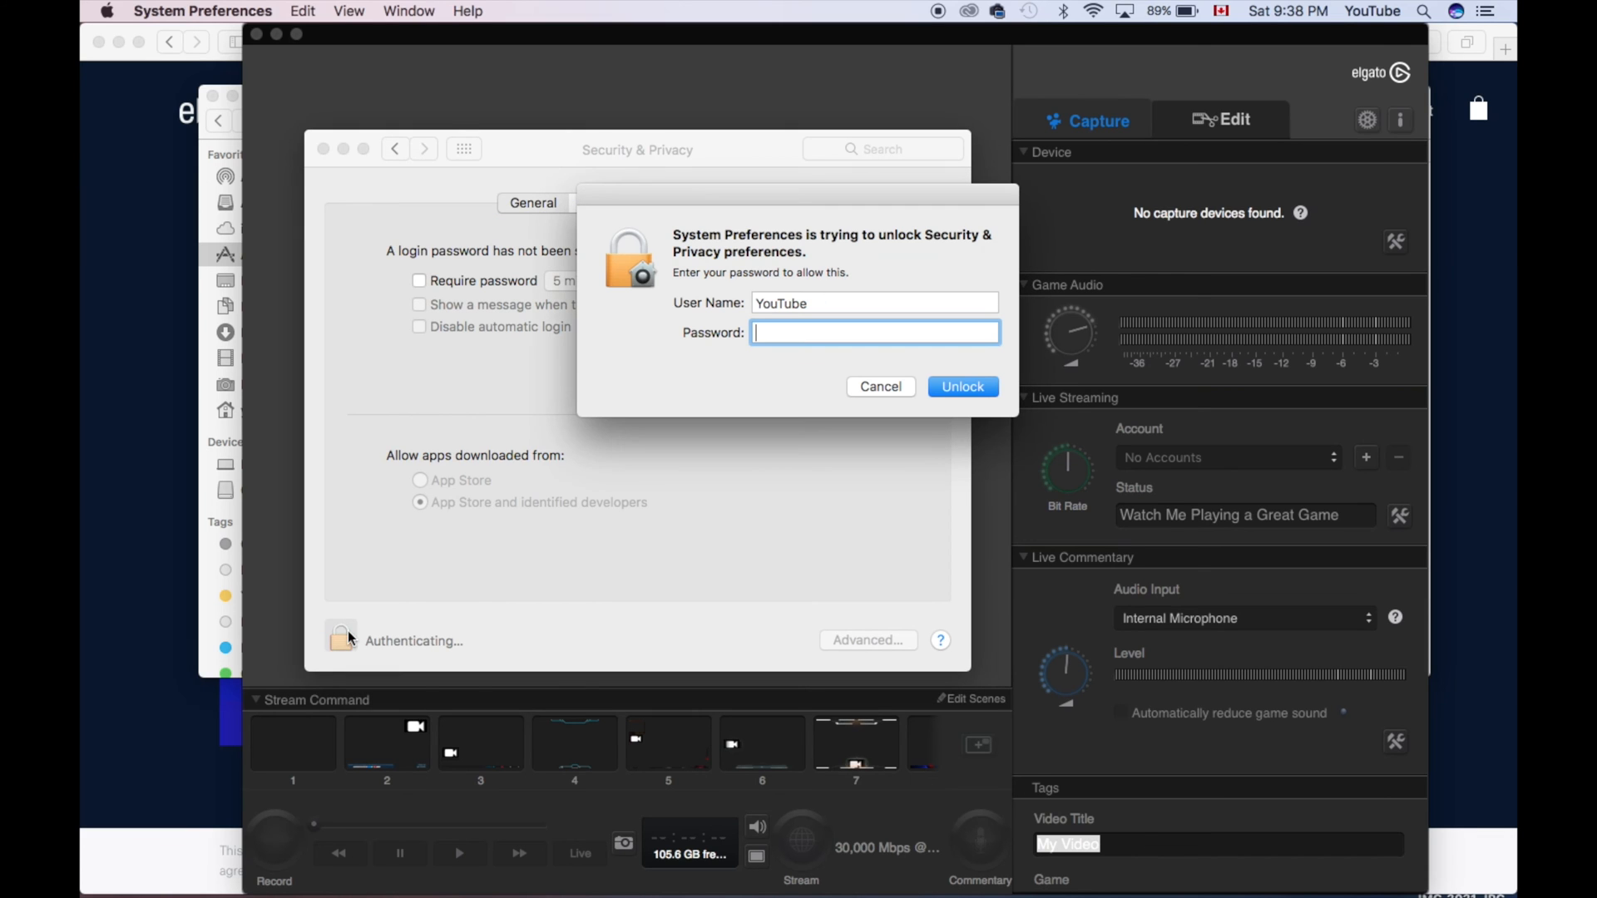
click(961, 386)
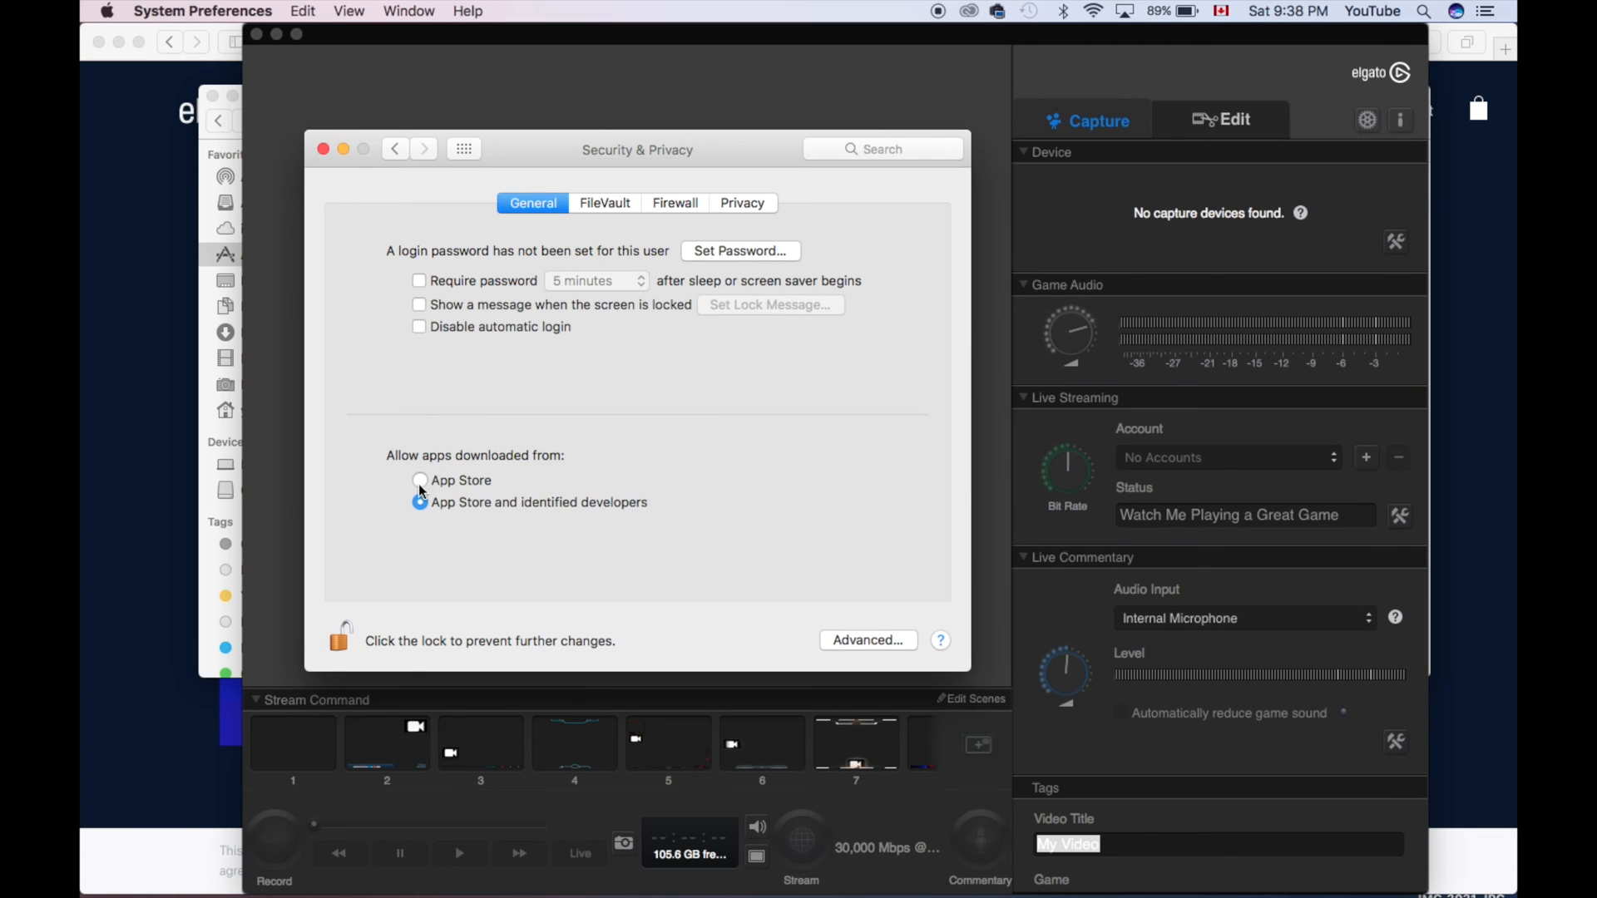
click(418, 479)
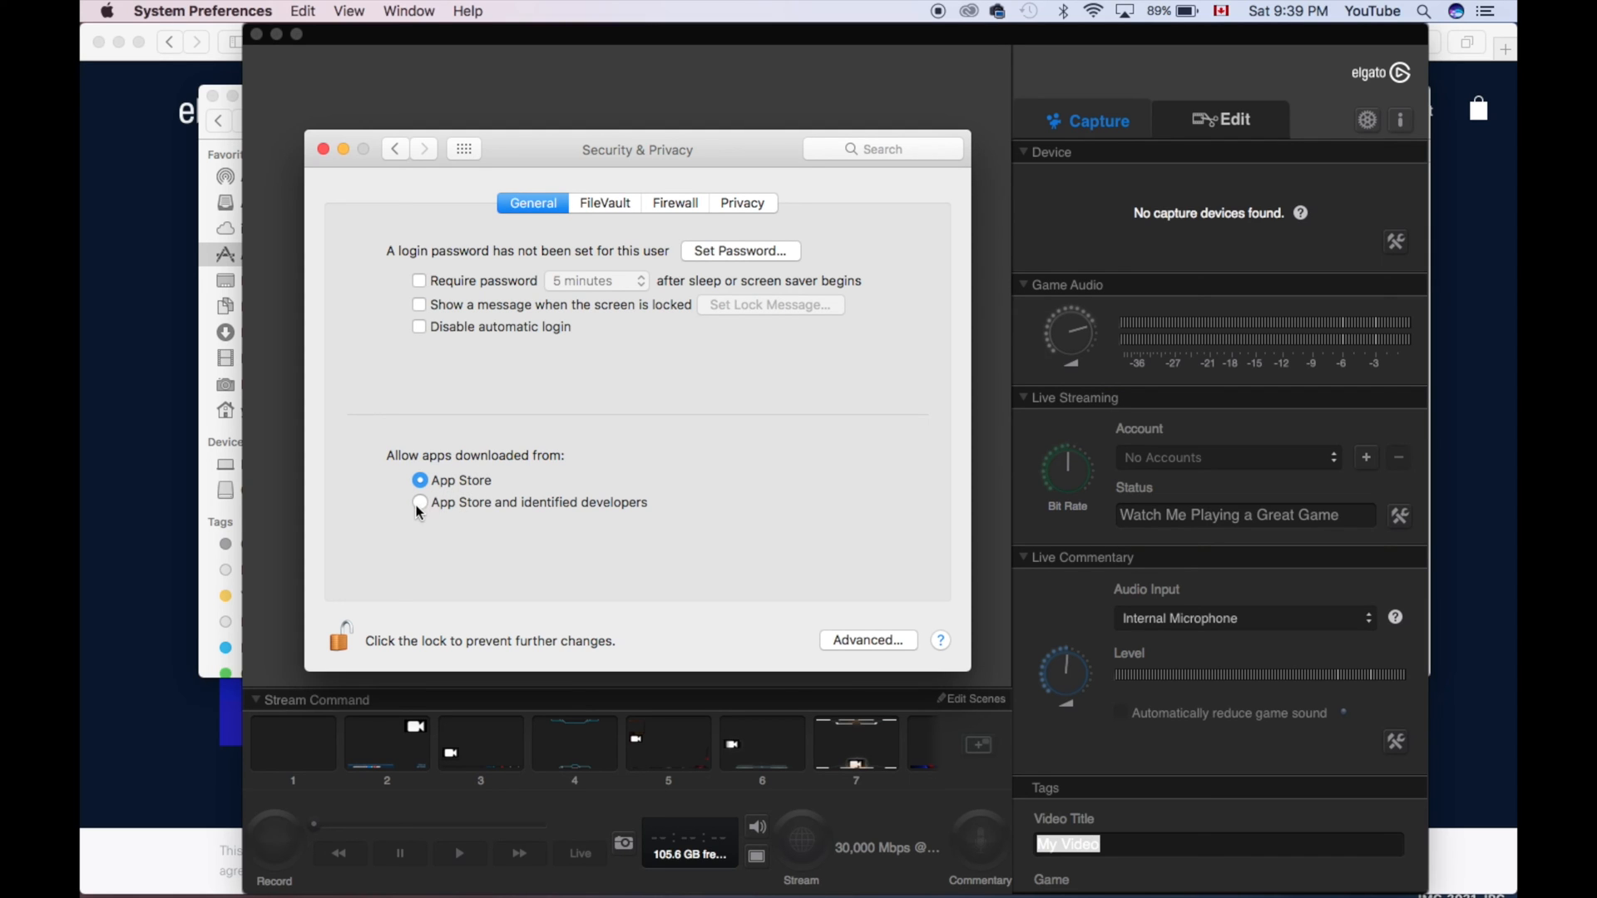
click(418, 502)
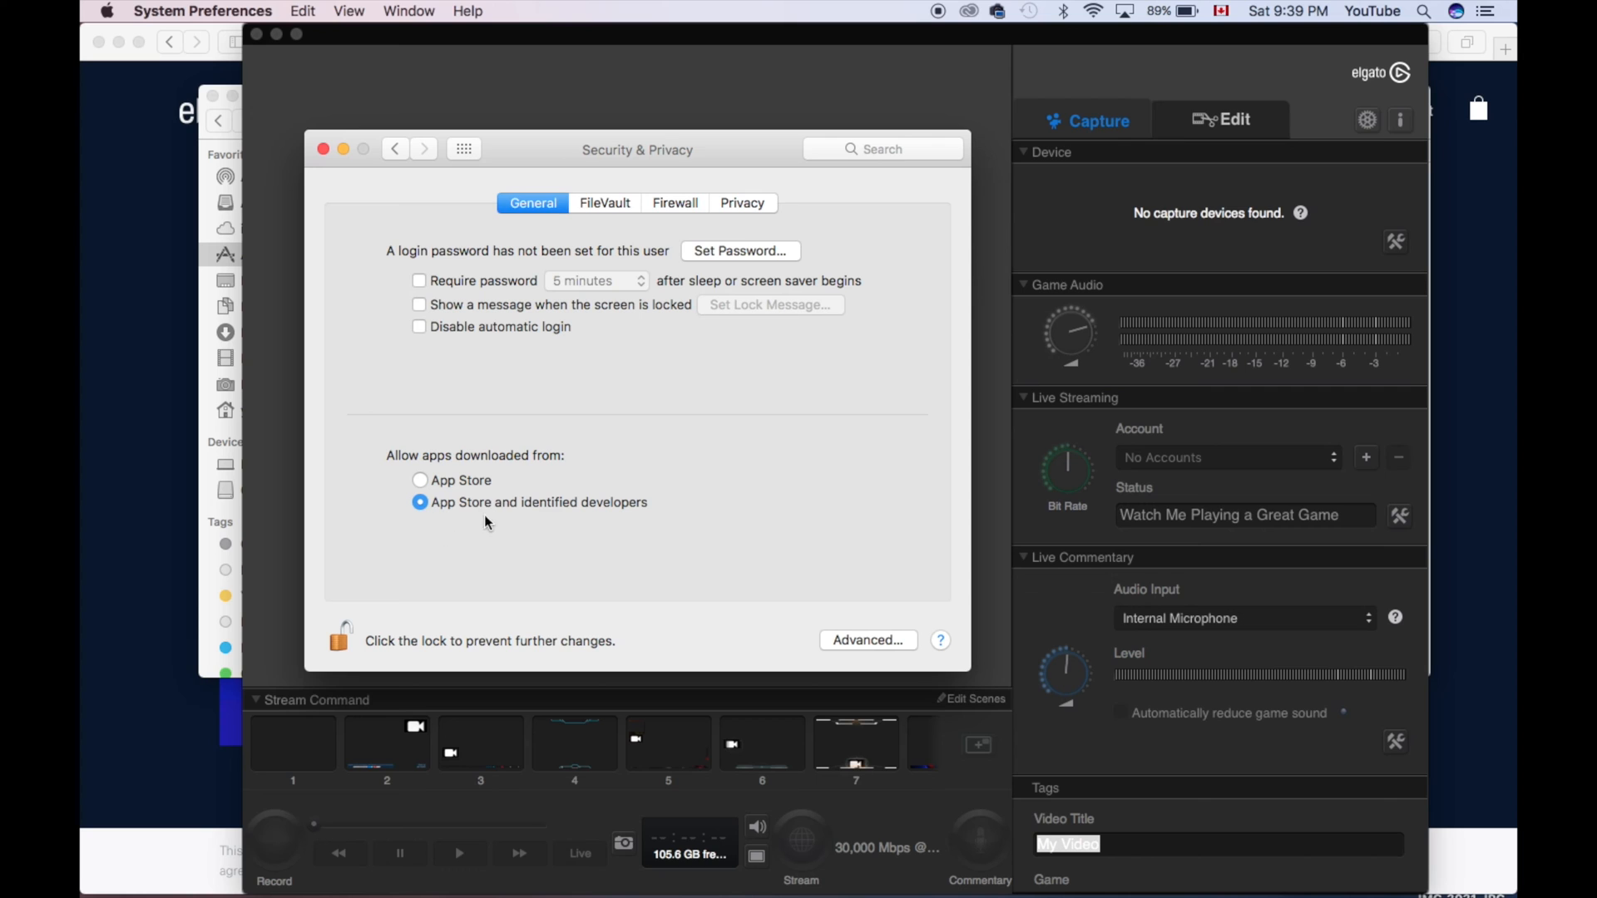
mouse_move(596, 548)
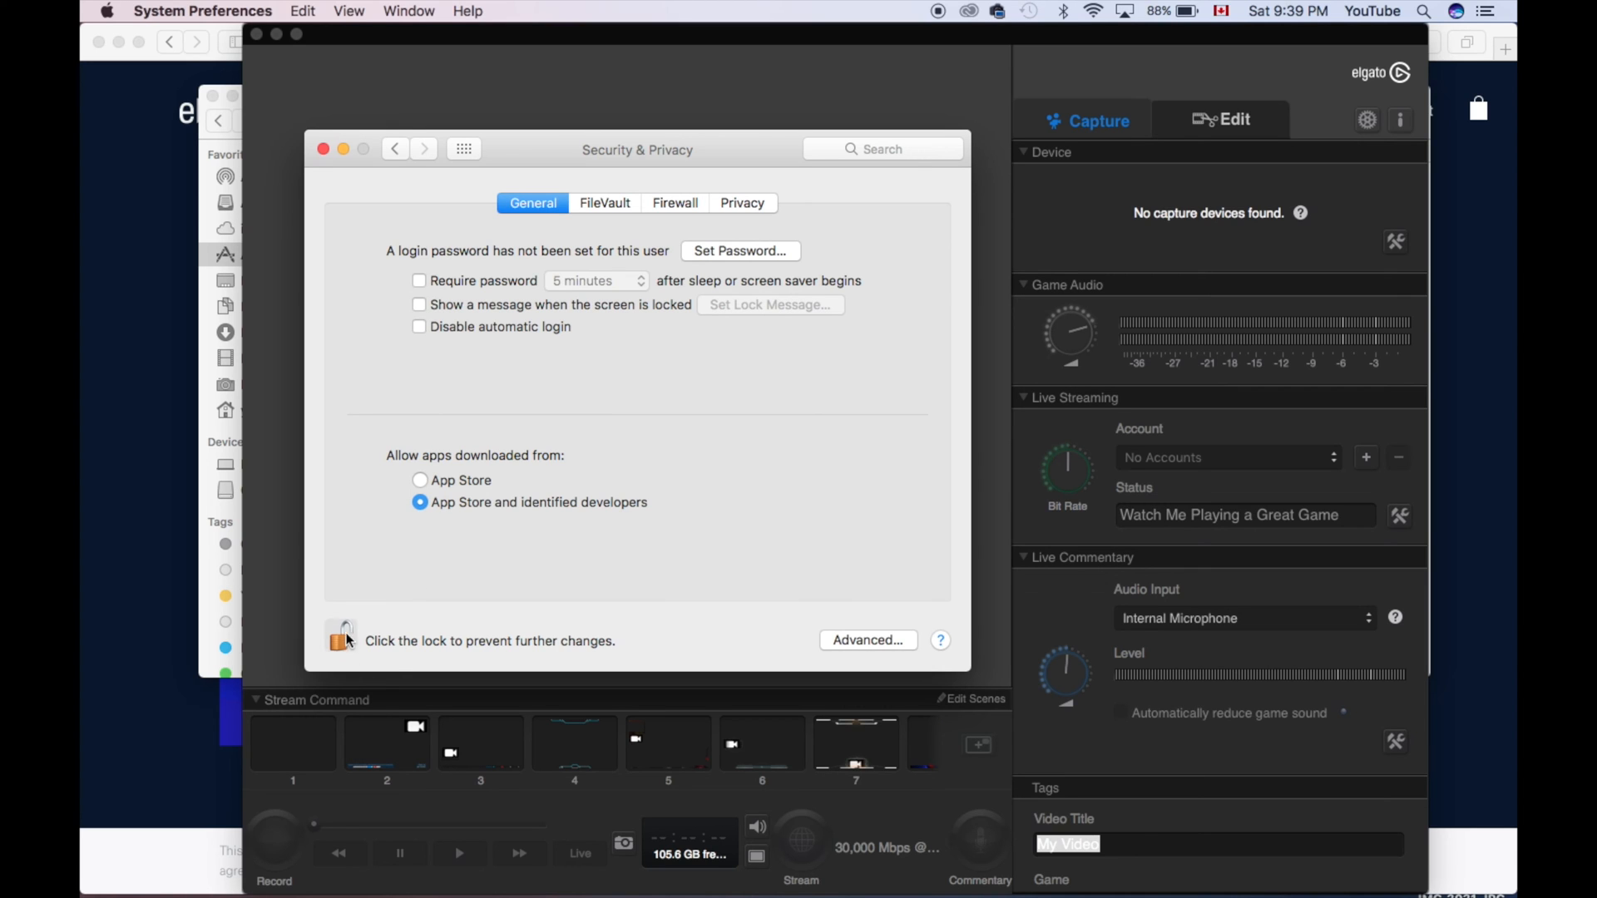
click(340, 641)
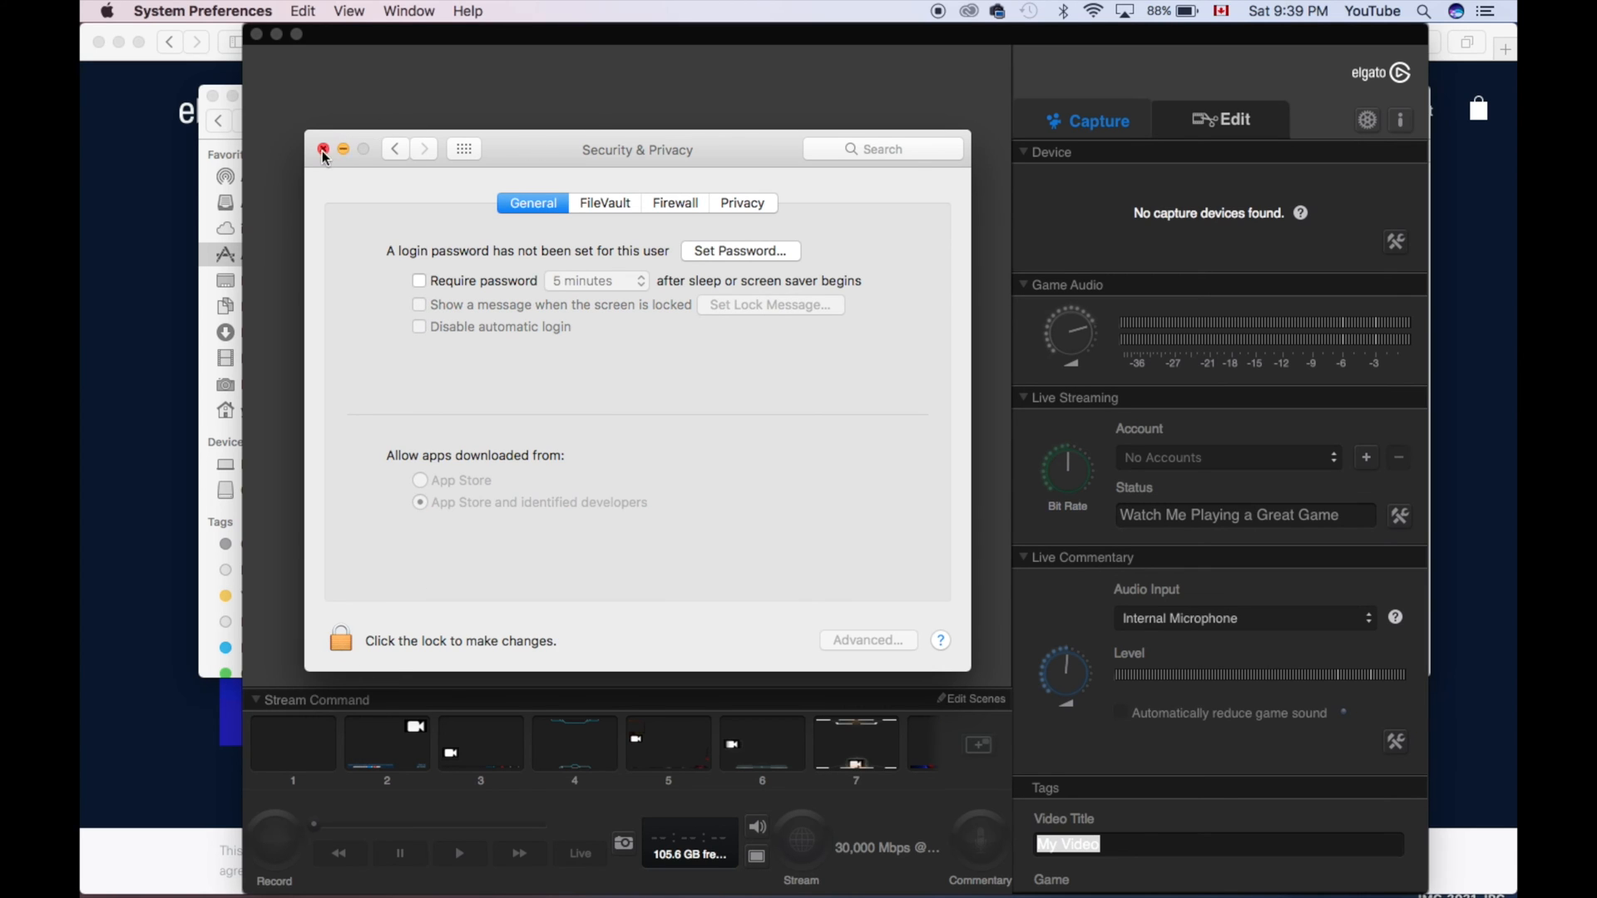
click(324, 149)
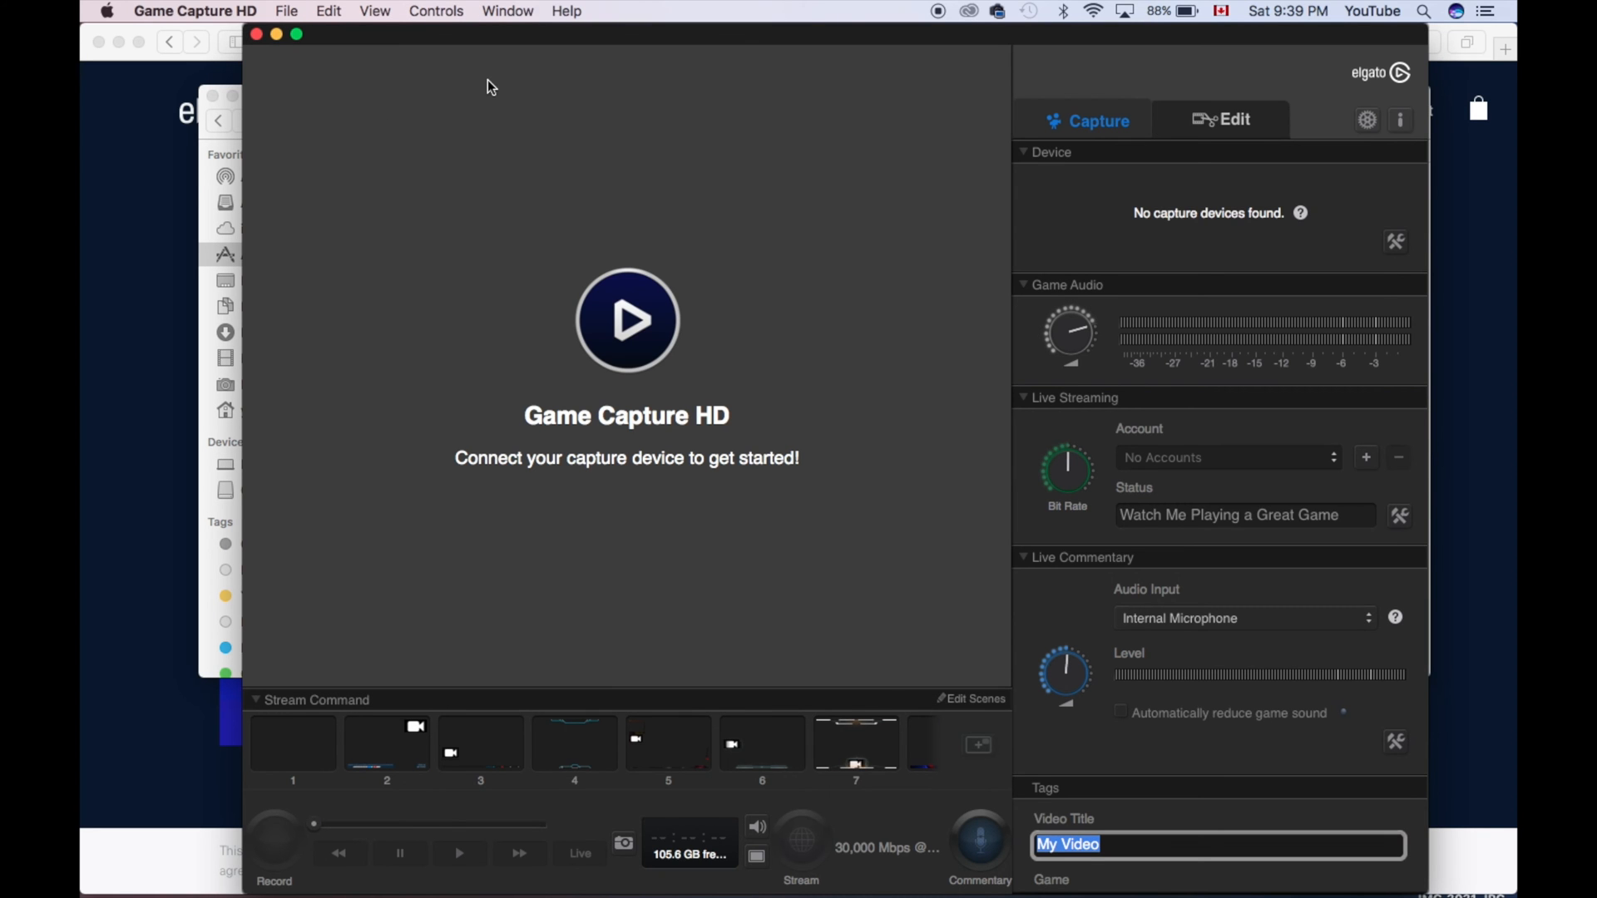